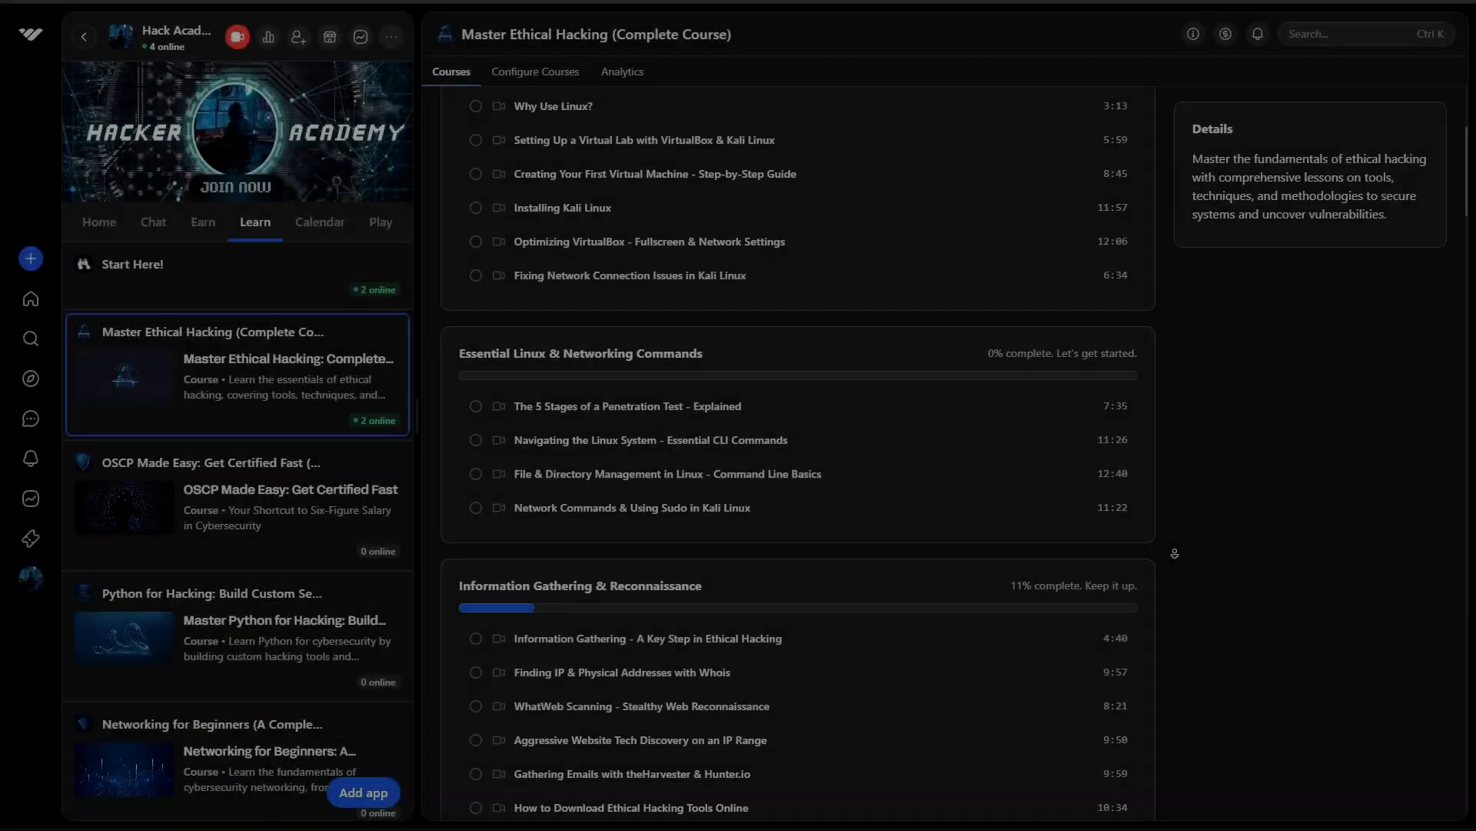
- Run 'sudo chsh -s /bin/sh bob' in the lab terminal to change Bob's login shell to sh
scroll(down, 3)
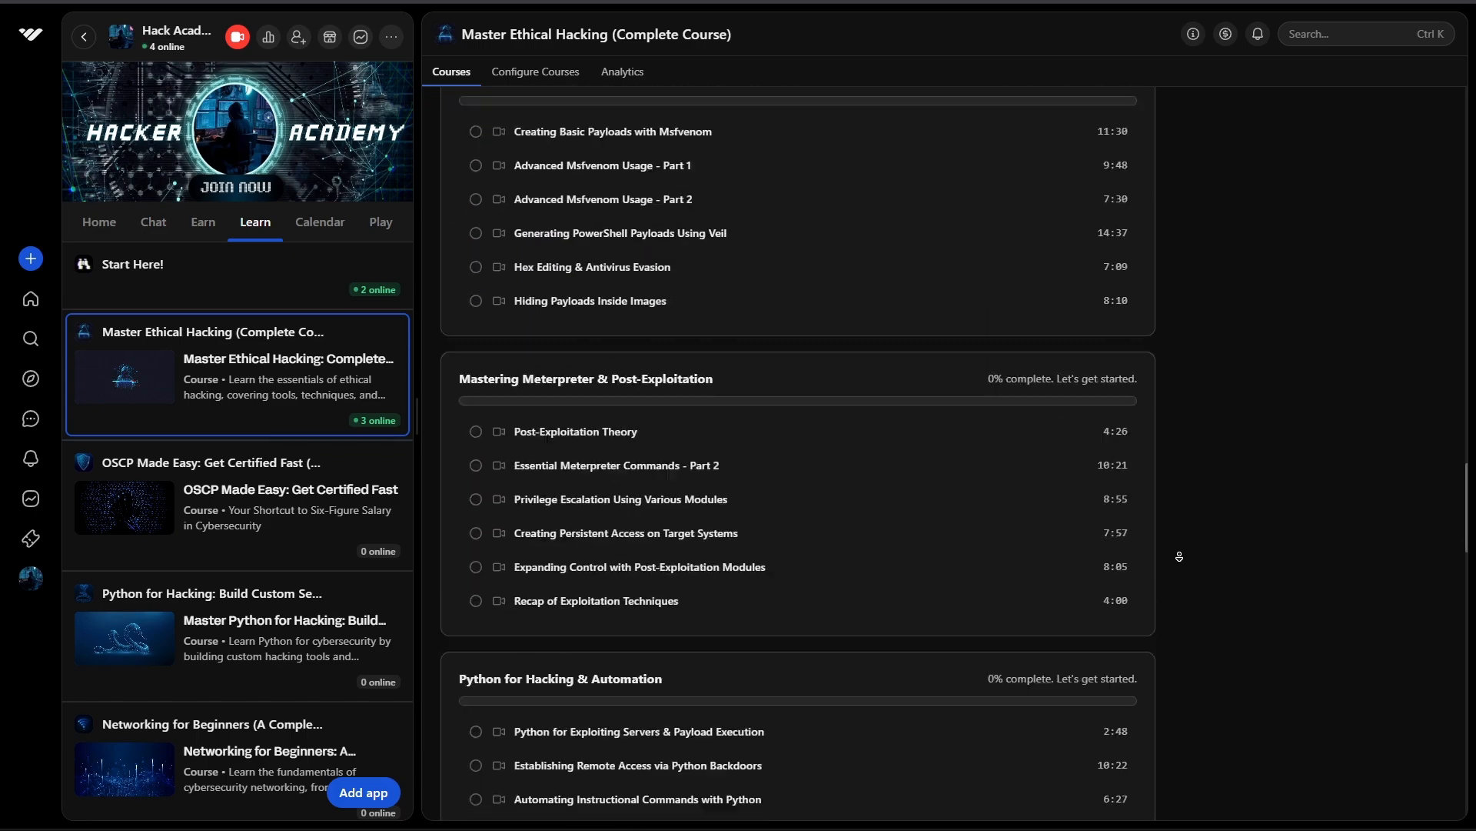
click(236, 504)
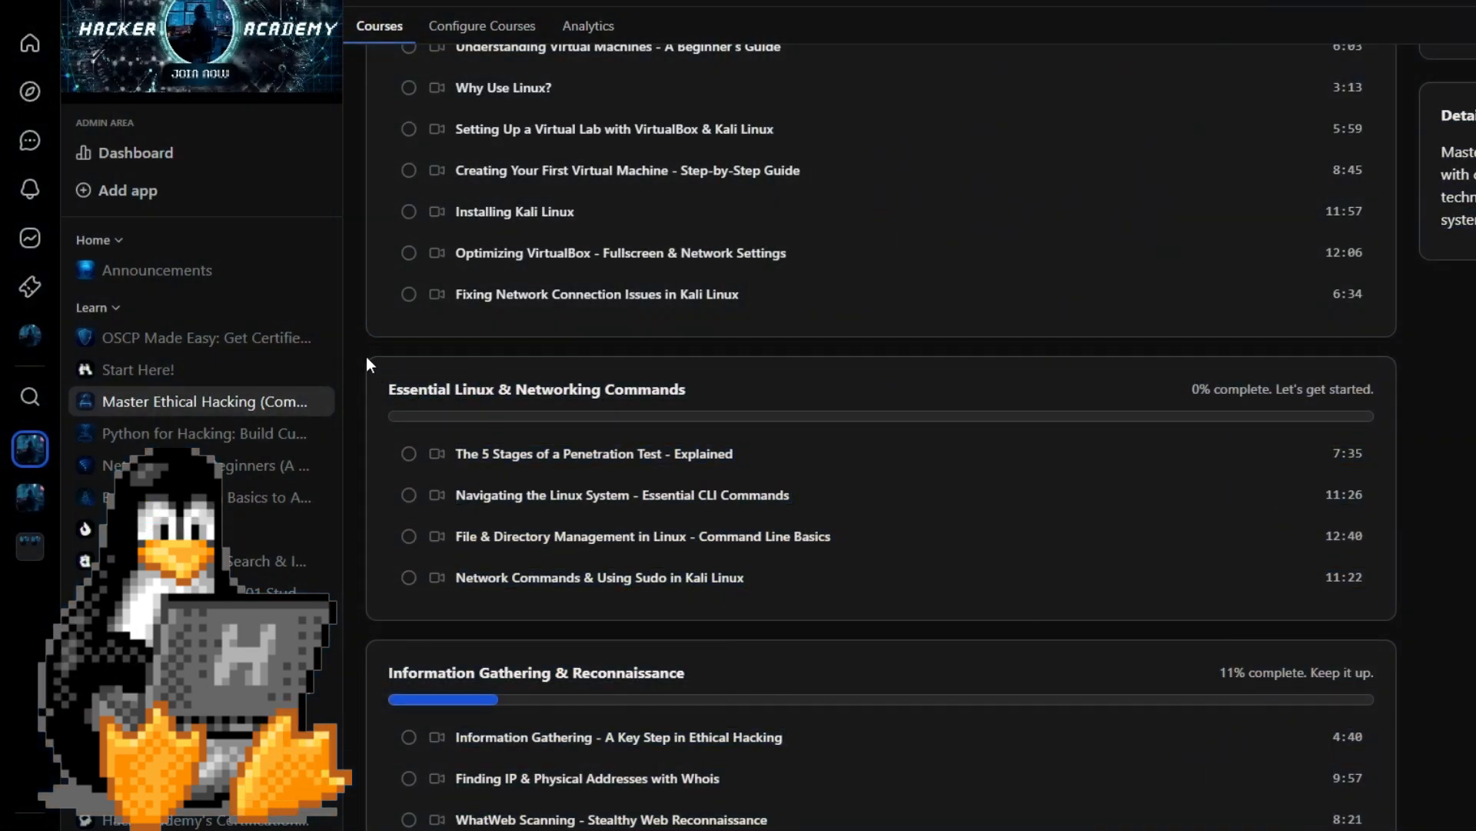
scroll(up, 3)
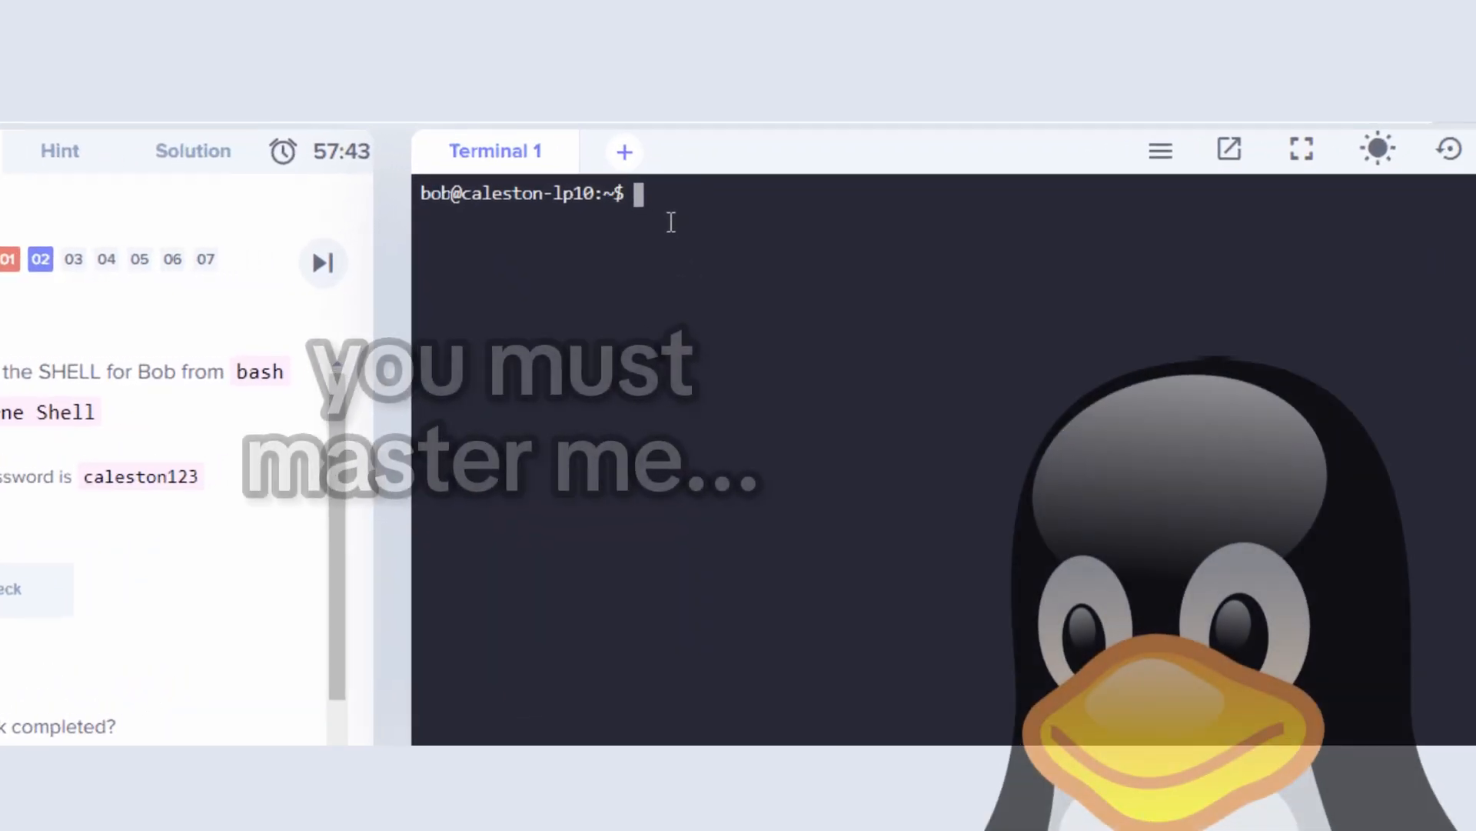
text(sudo chsh -s /bin/sh bob)
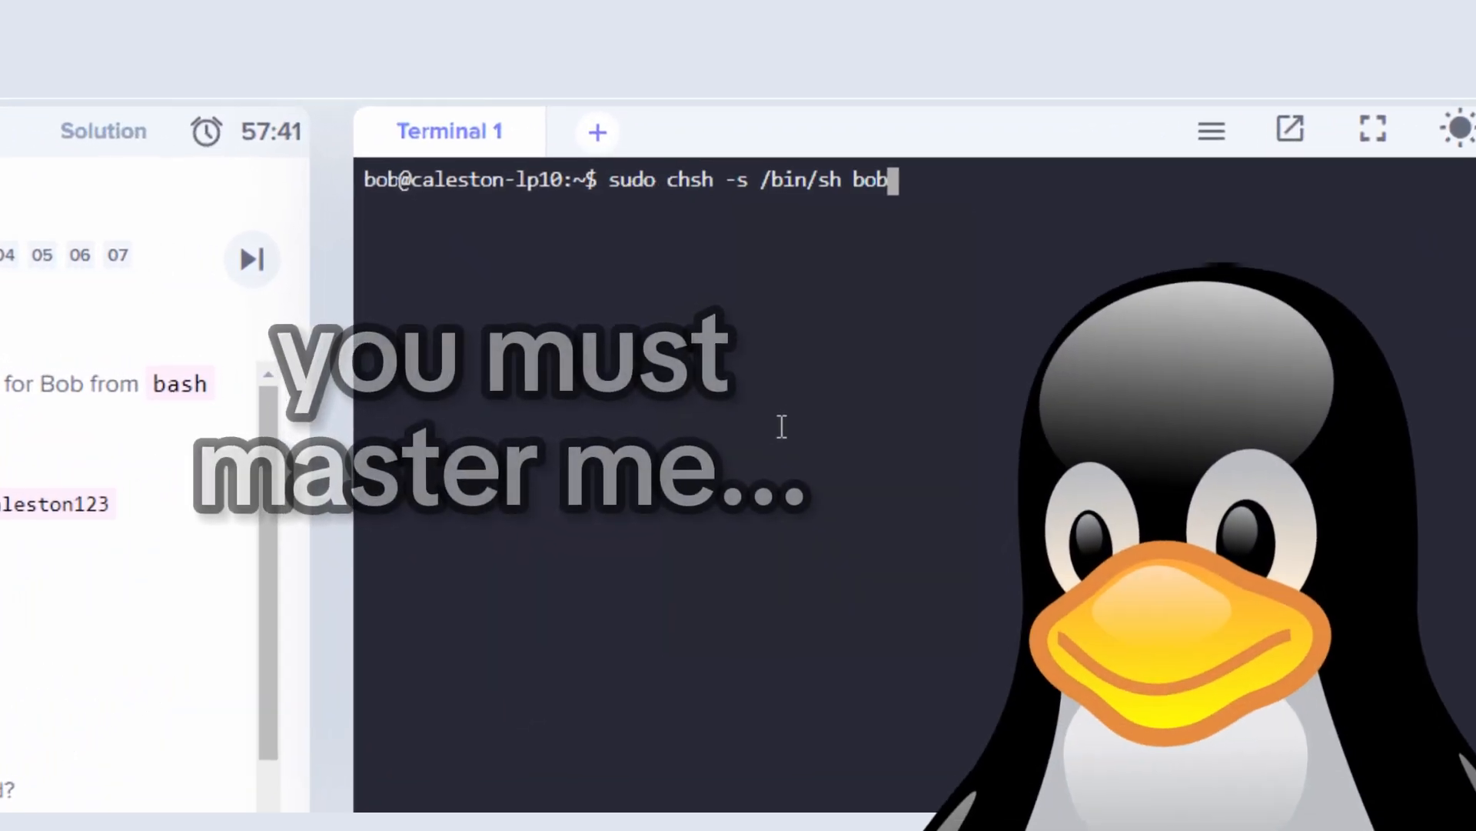
key(Return)
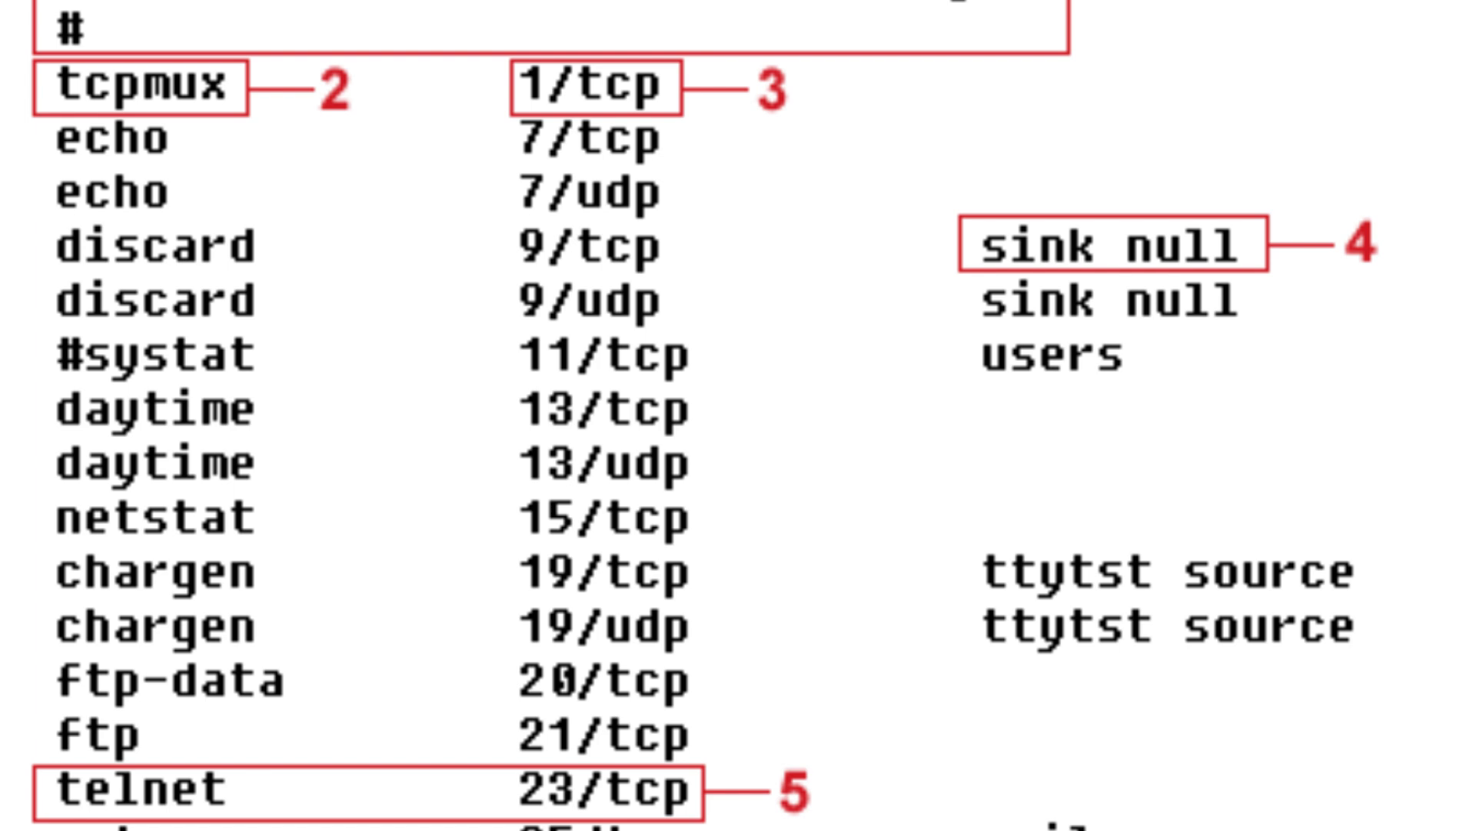
scroll(down, 3)
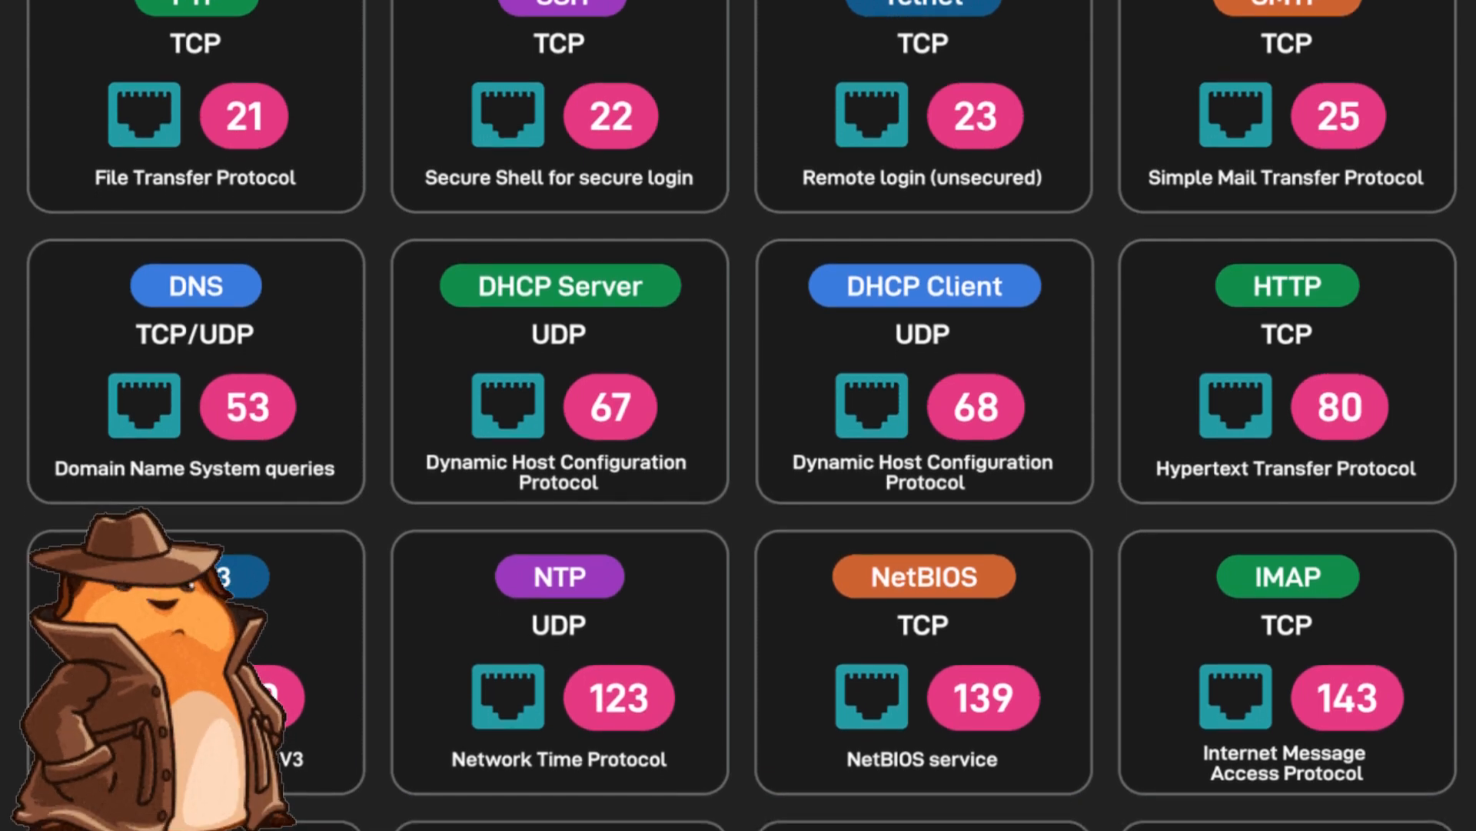
scroll(down, 3)
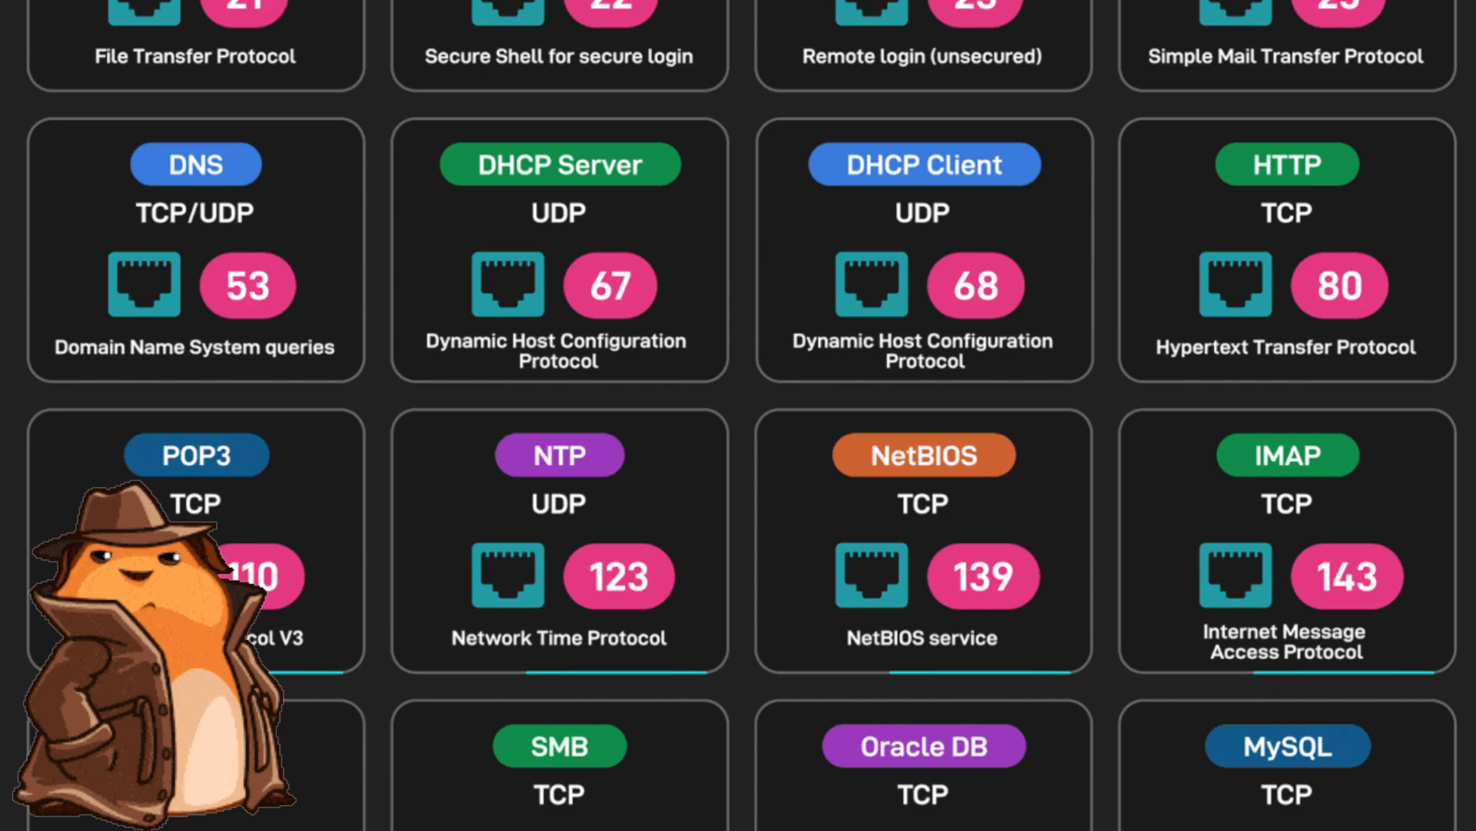
scroll(down, 3)
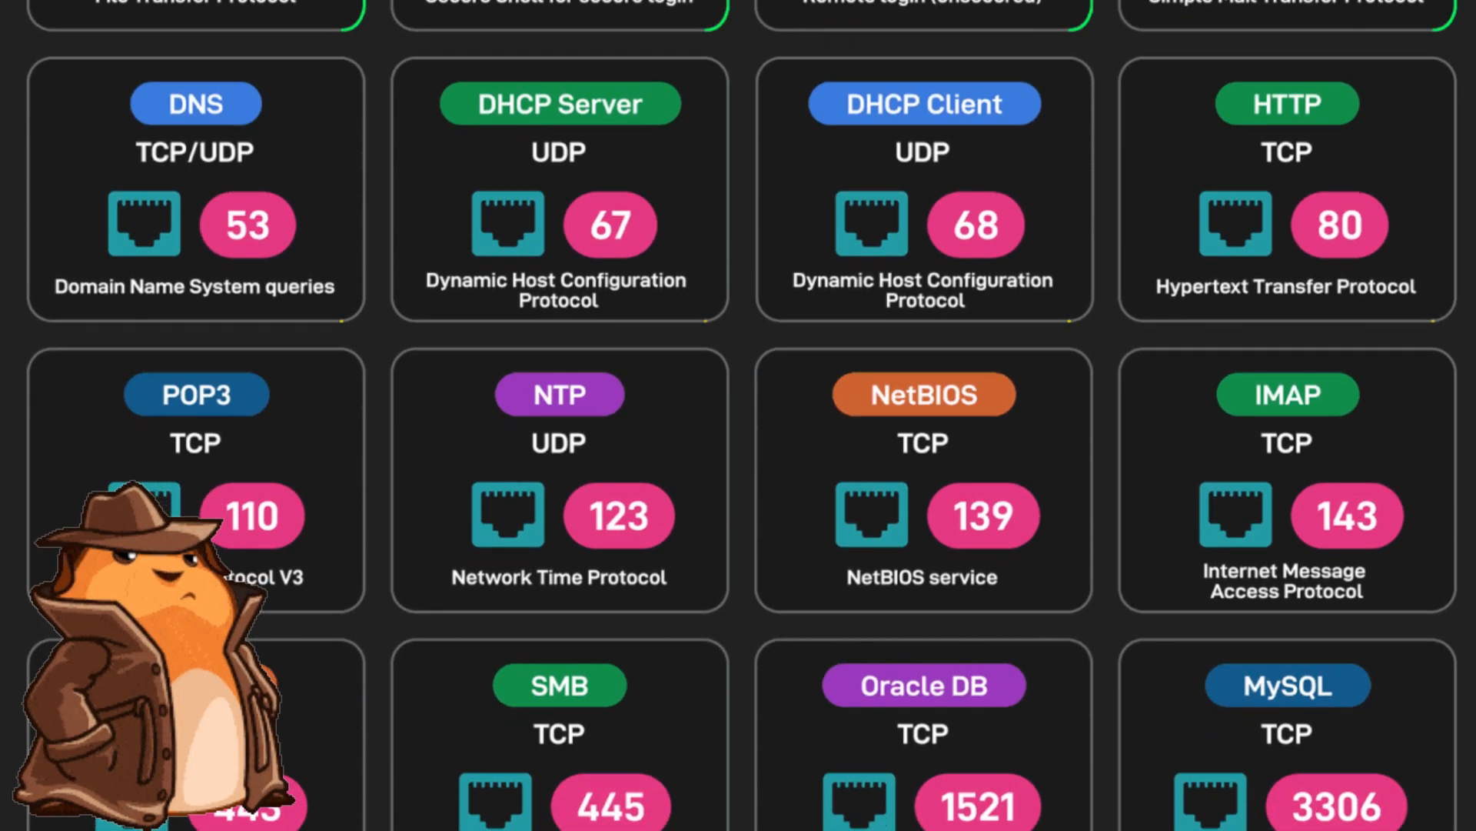
scroll(down, 3)
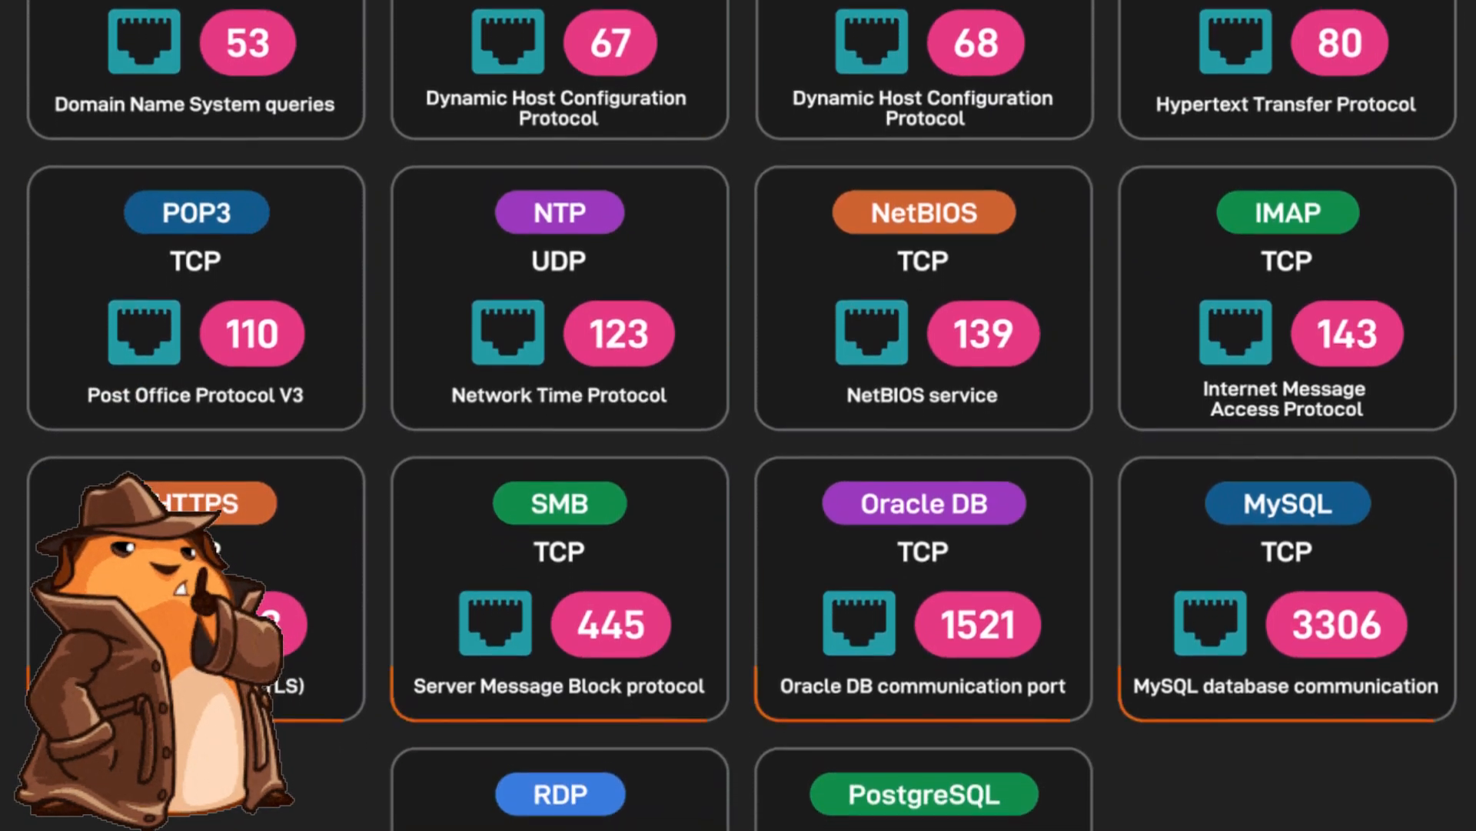
scroll(down, 3)
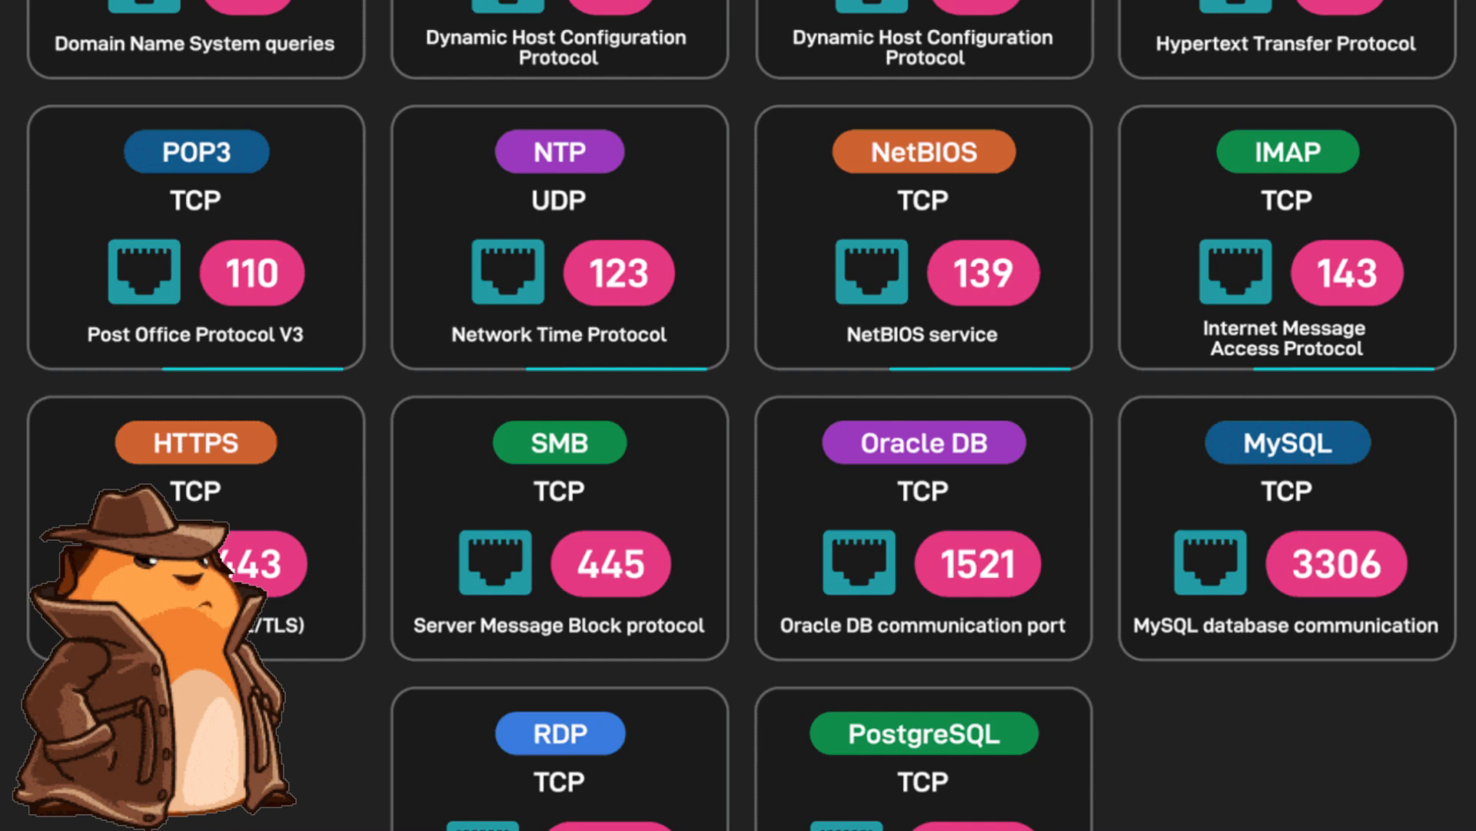
scroll(down, 3)
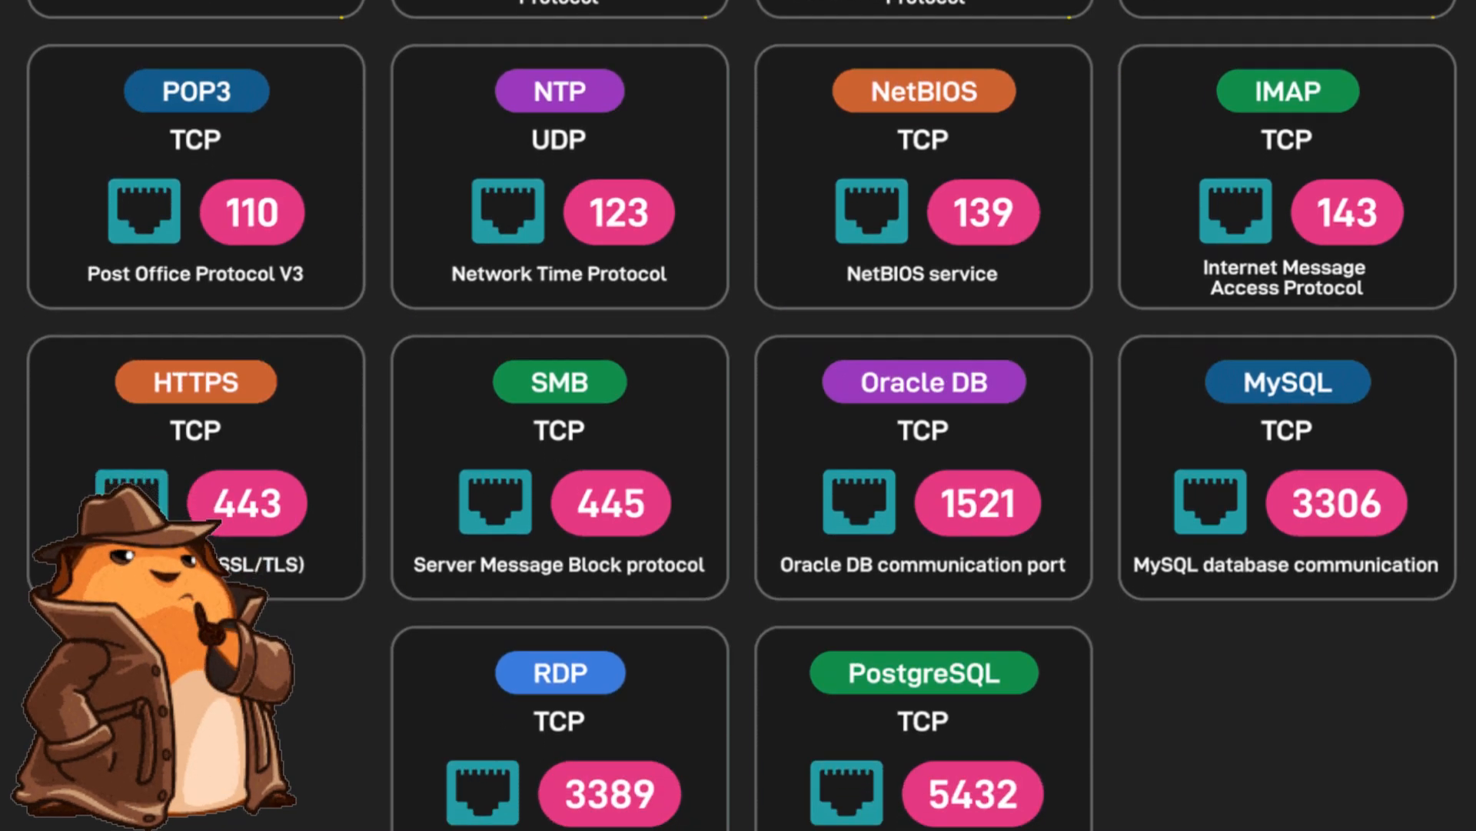
scroll(down, 3)
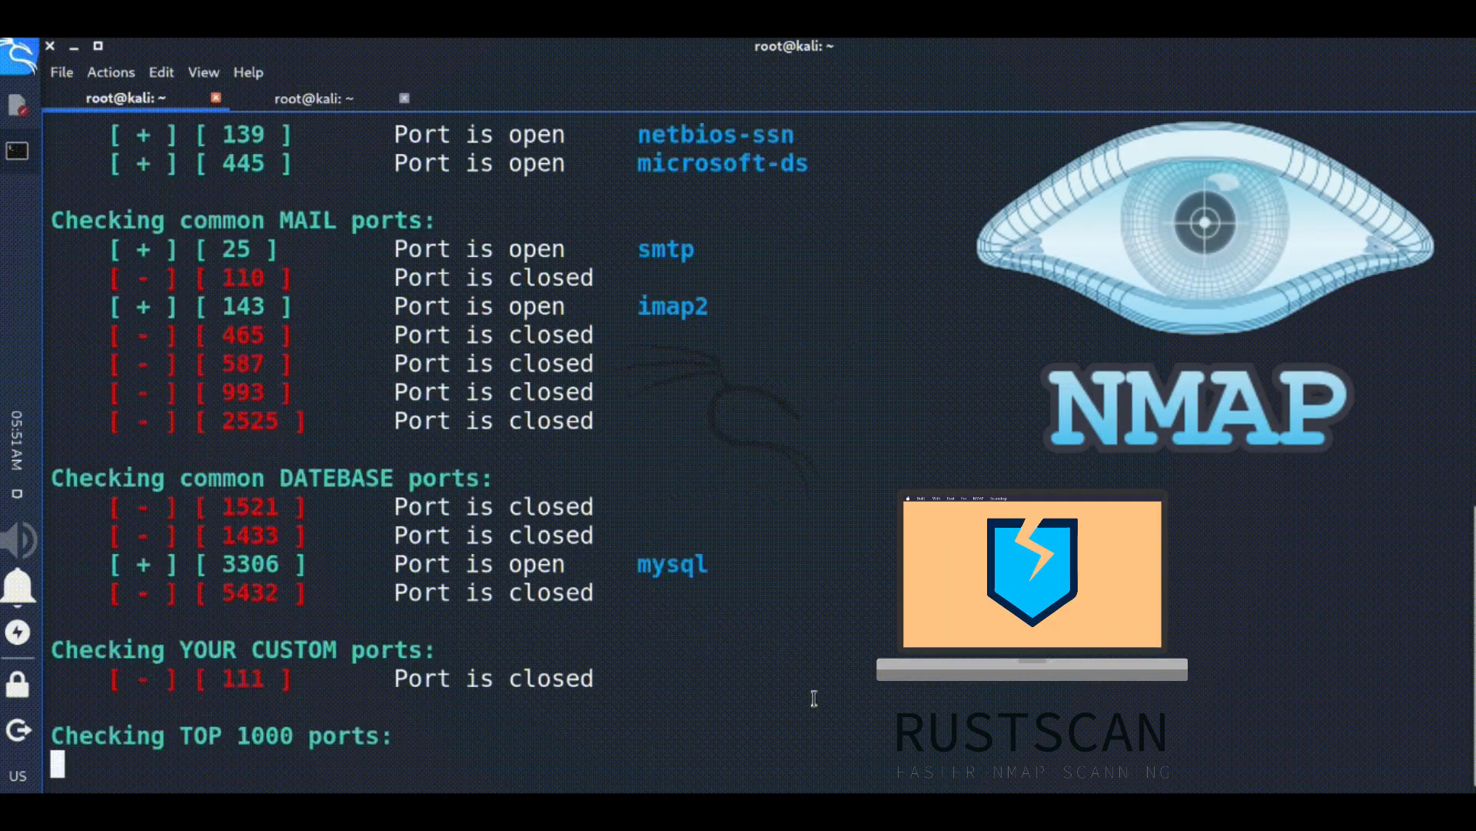
scroll(down, 3)
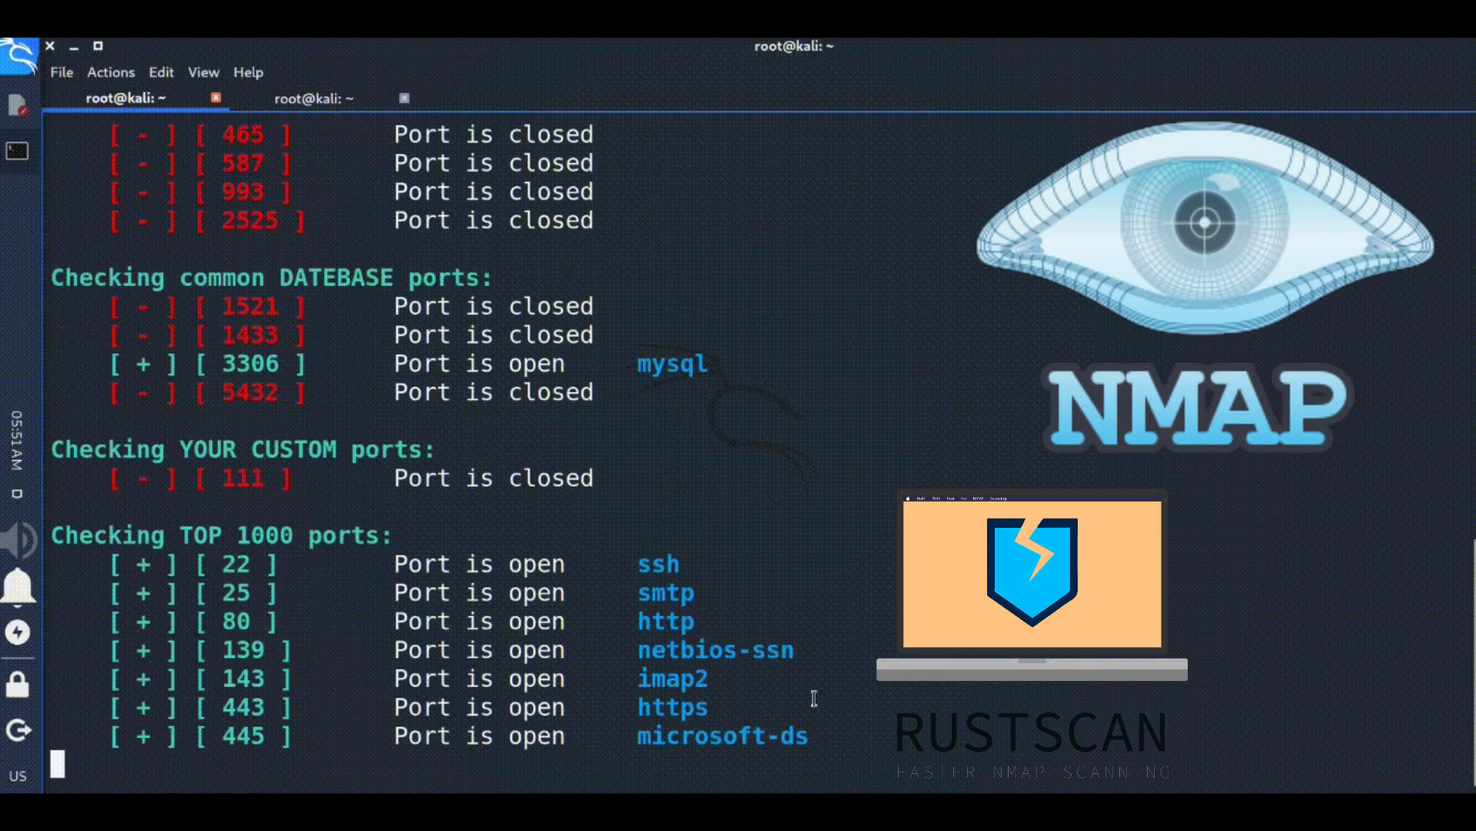
scroll(down, 3)
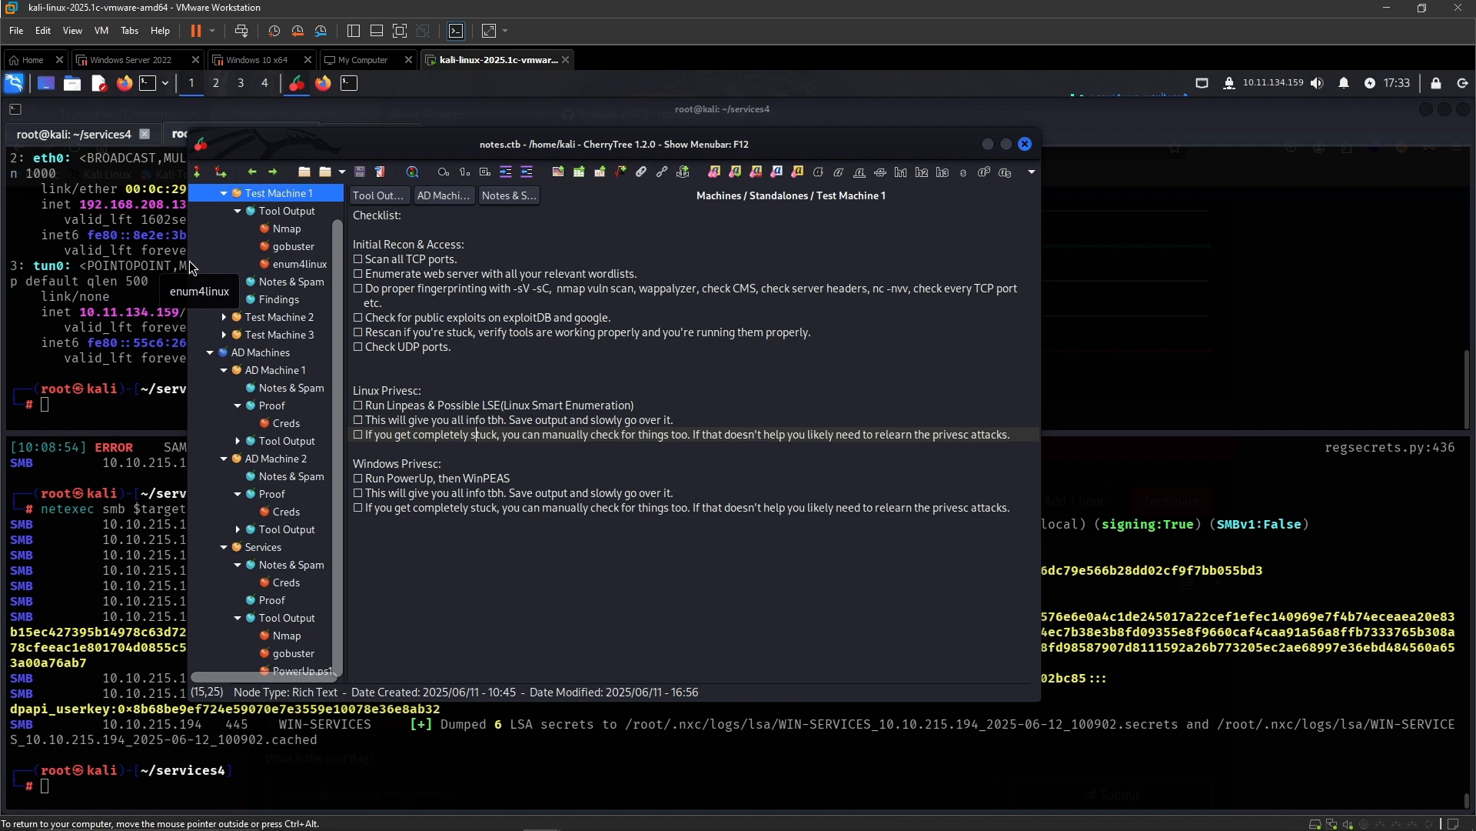
- Delete the Services node and its children, confirming the prompt
click(277, 423)
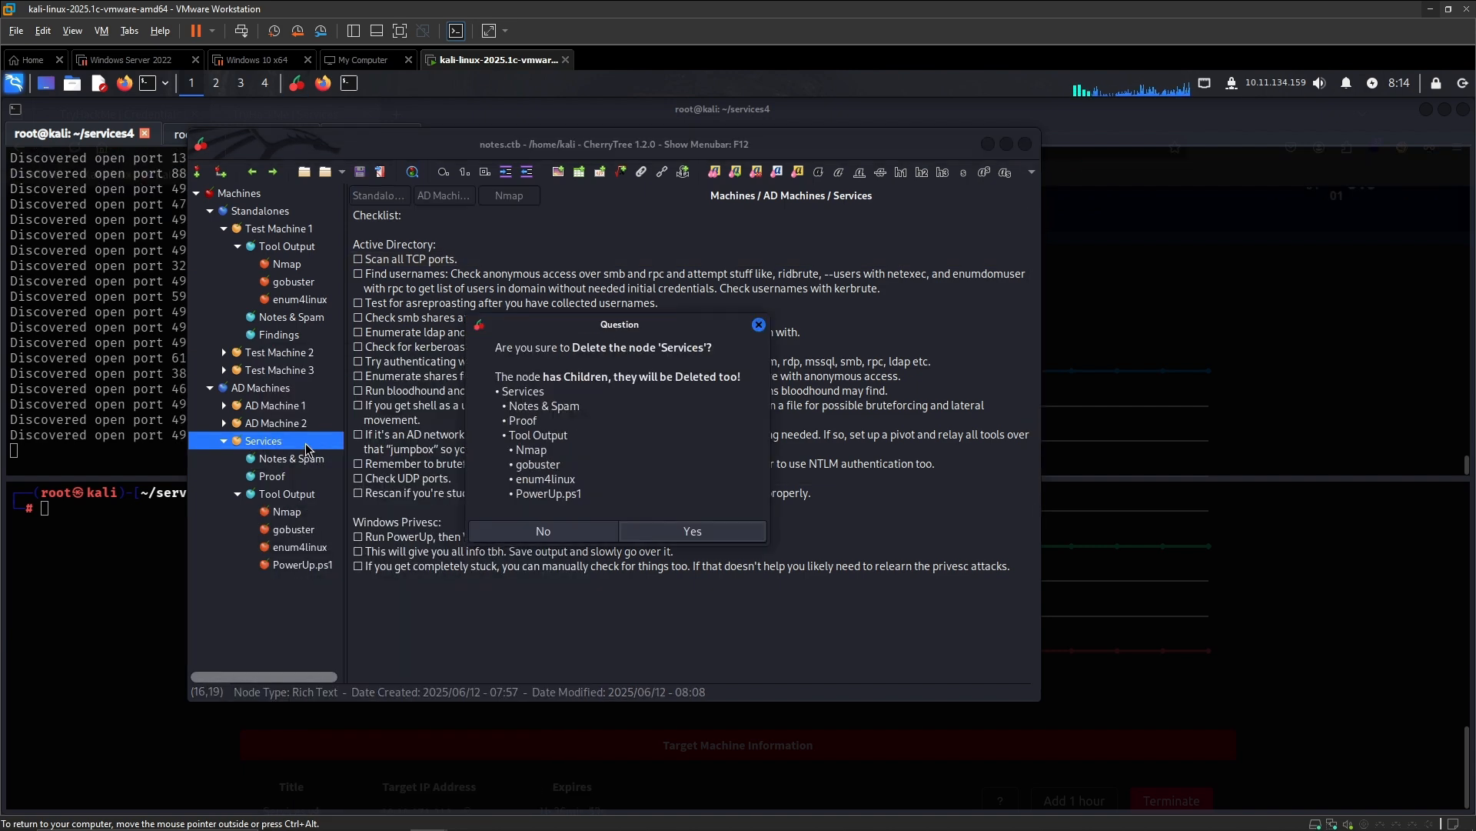
click(691, 530)
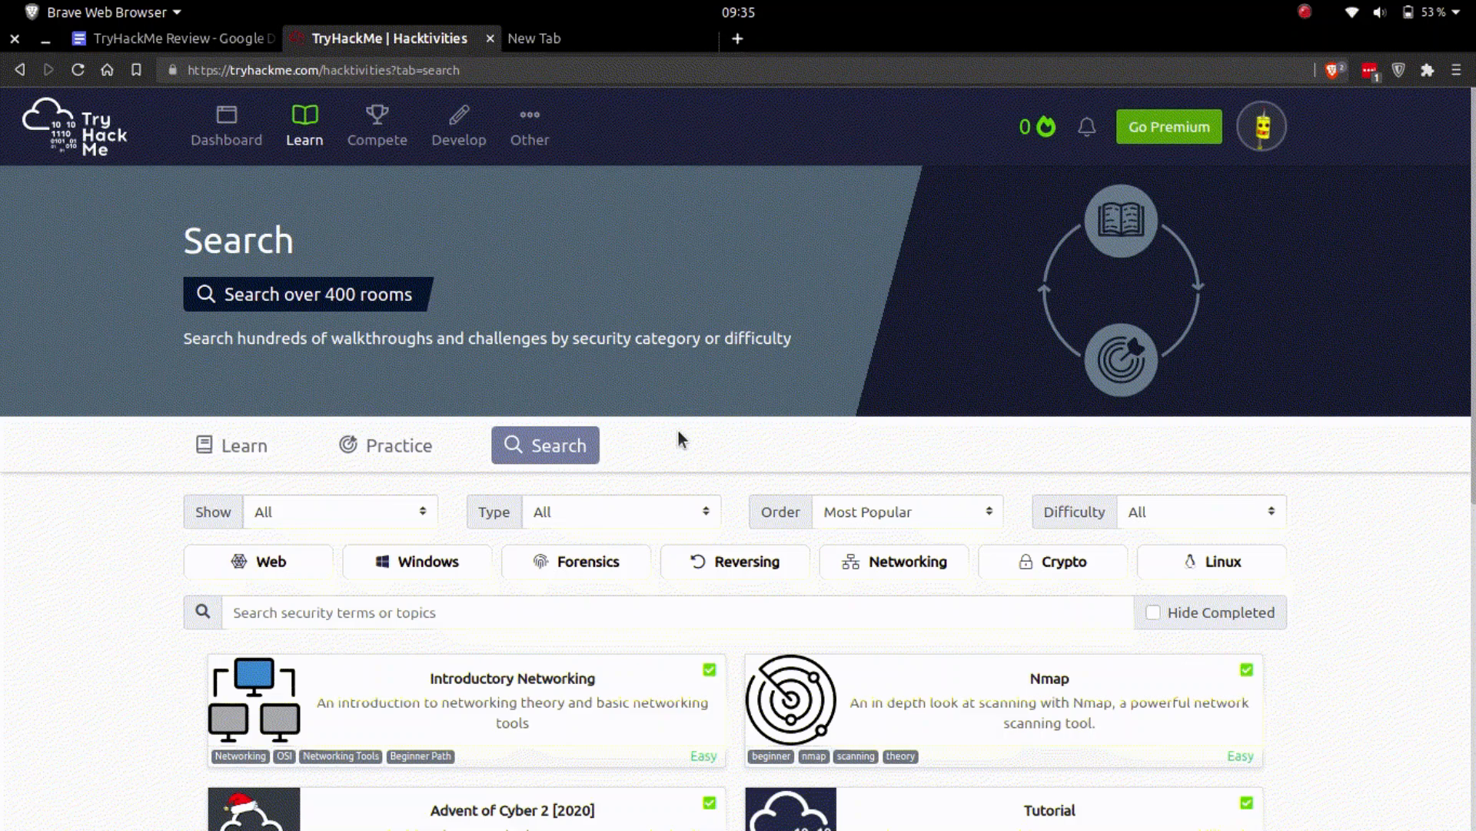
- Switch to the Search tab of the Hacktivities room listing
click(1201, 318)
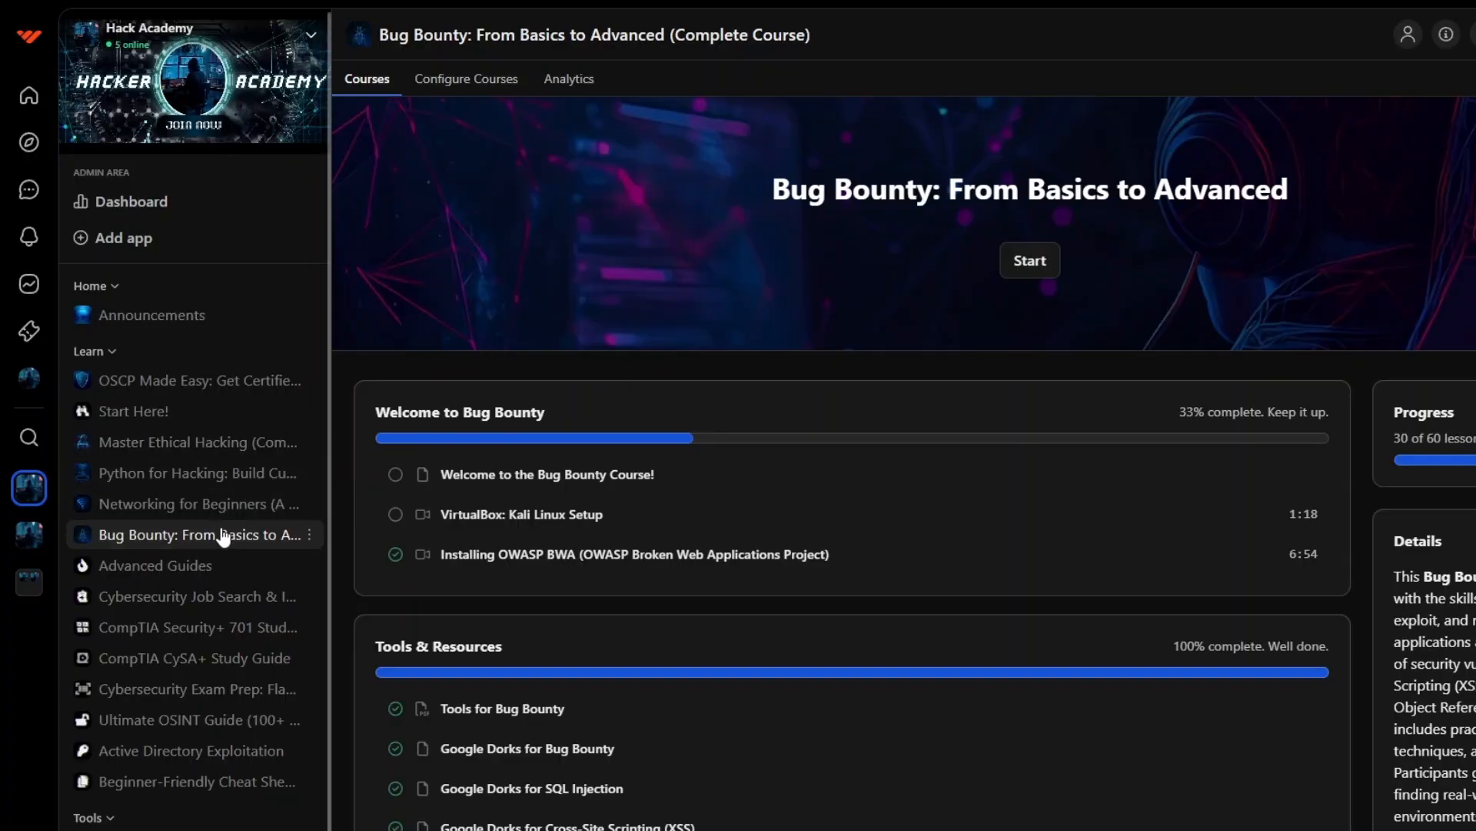
- Scroll through the Bug Bounty course sections, then open OSCP Made Easy from the Learn sidebar
scroll(down, 3)
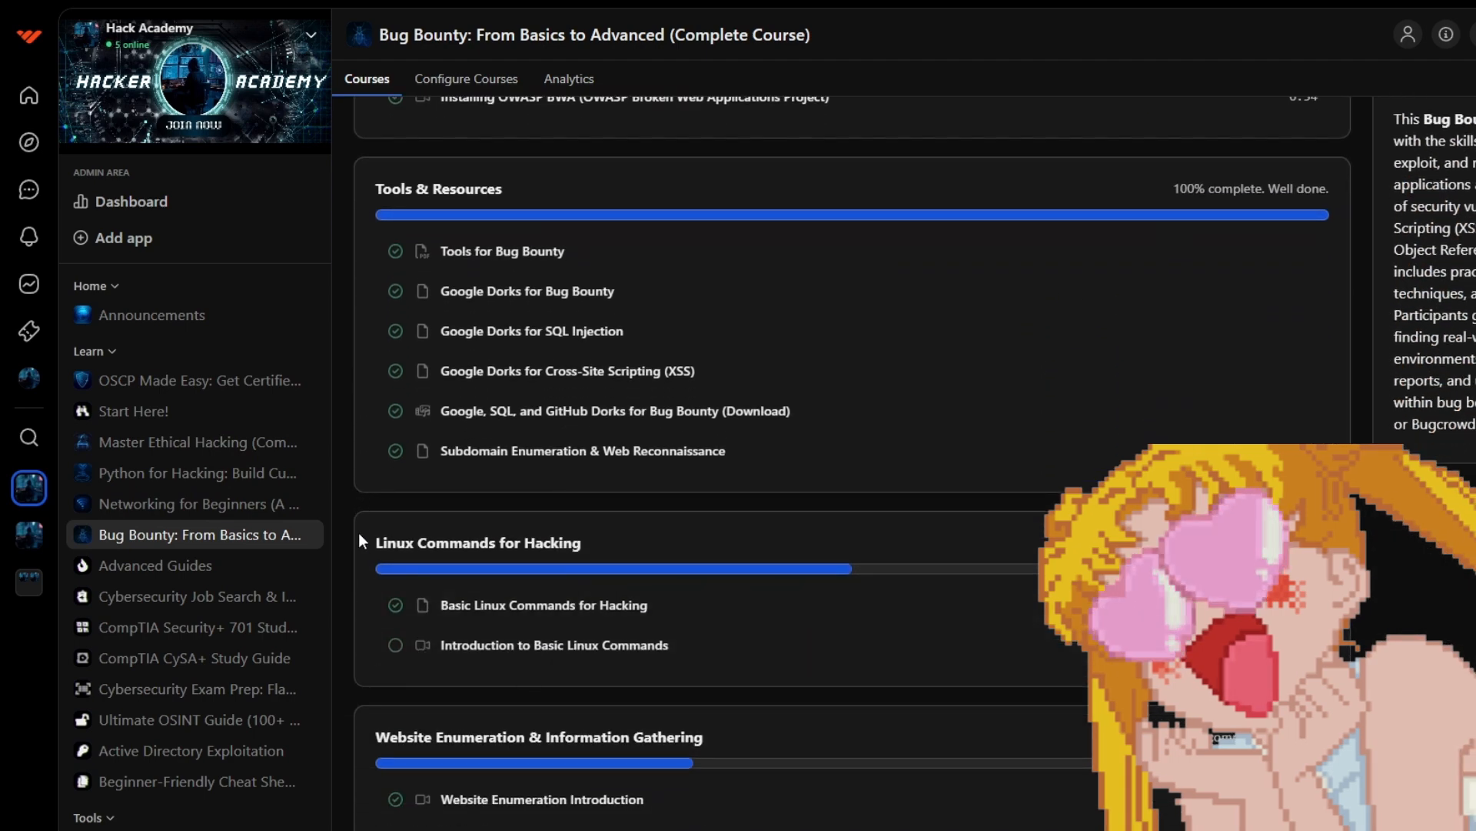
scroll(down, 3)
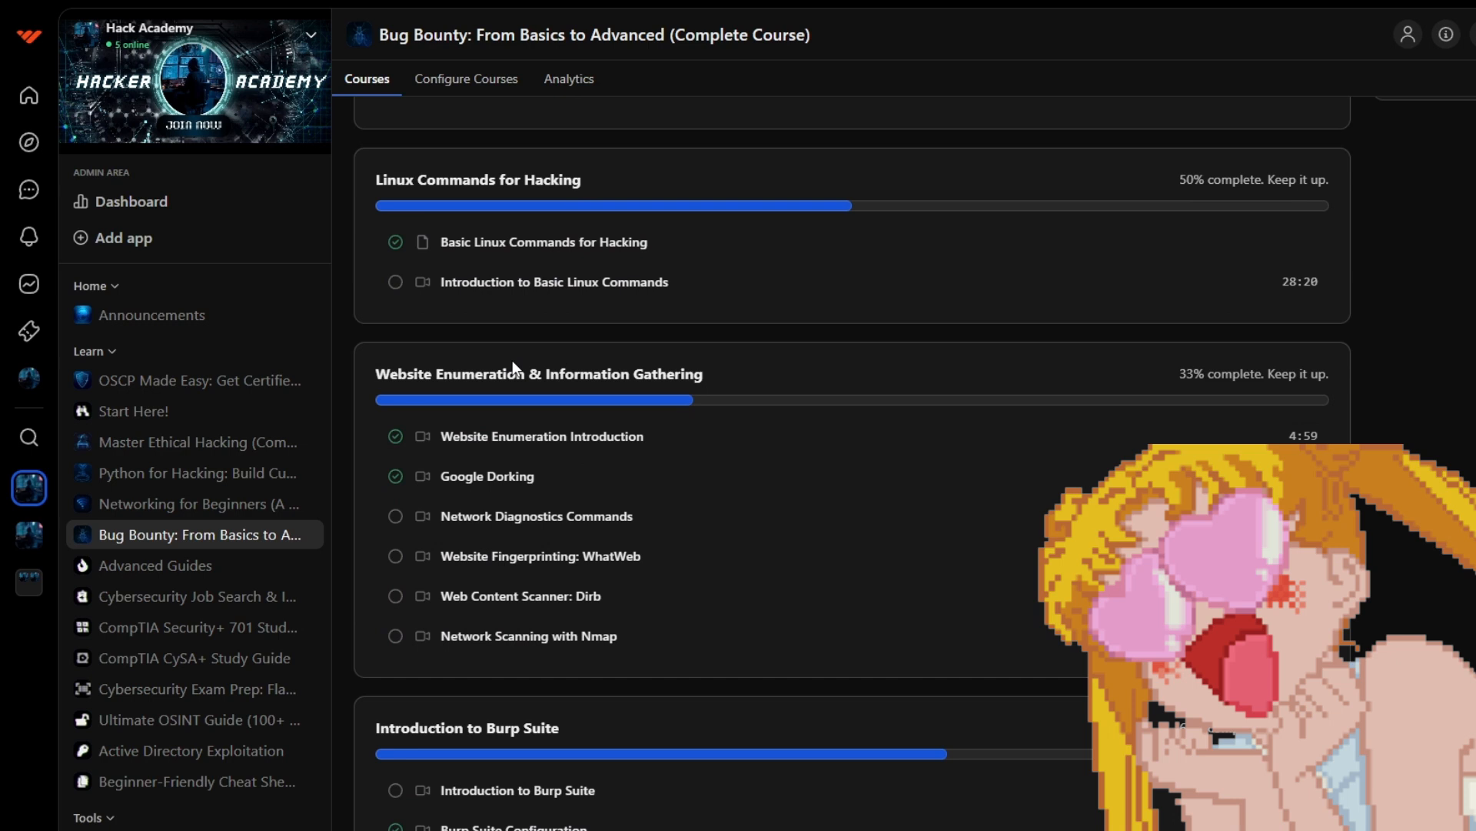
scroll(up, 3)
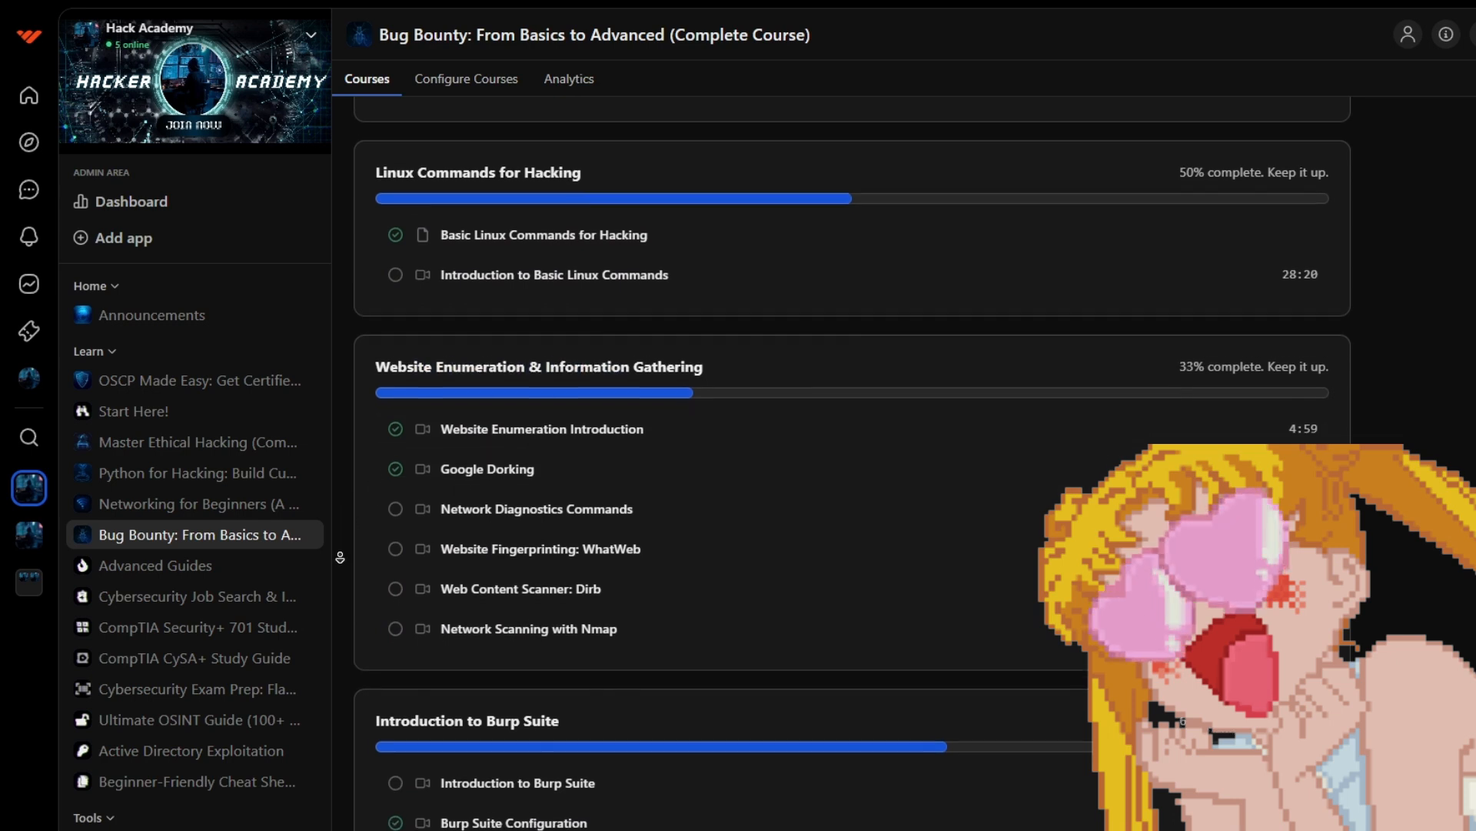
scroll(down, 3)
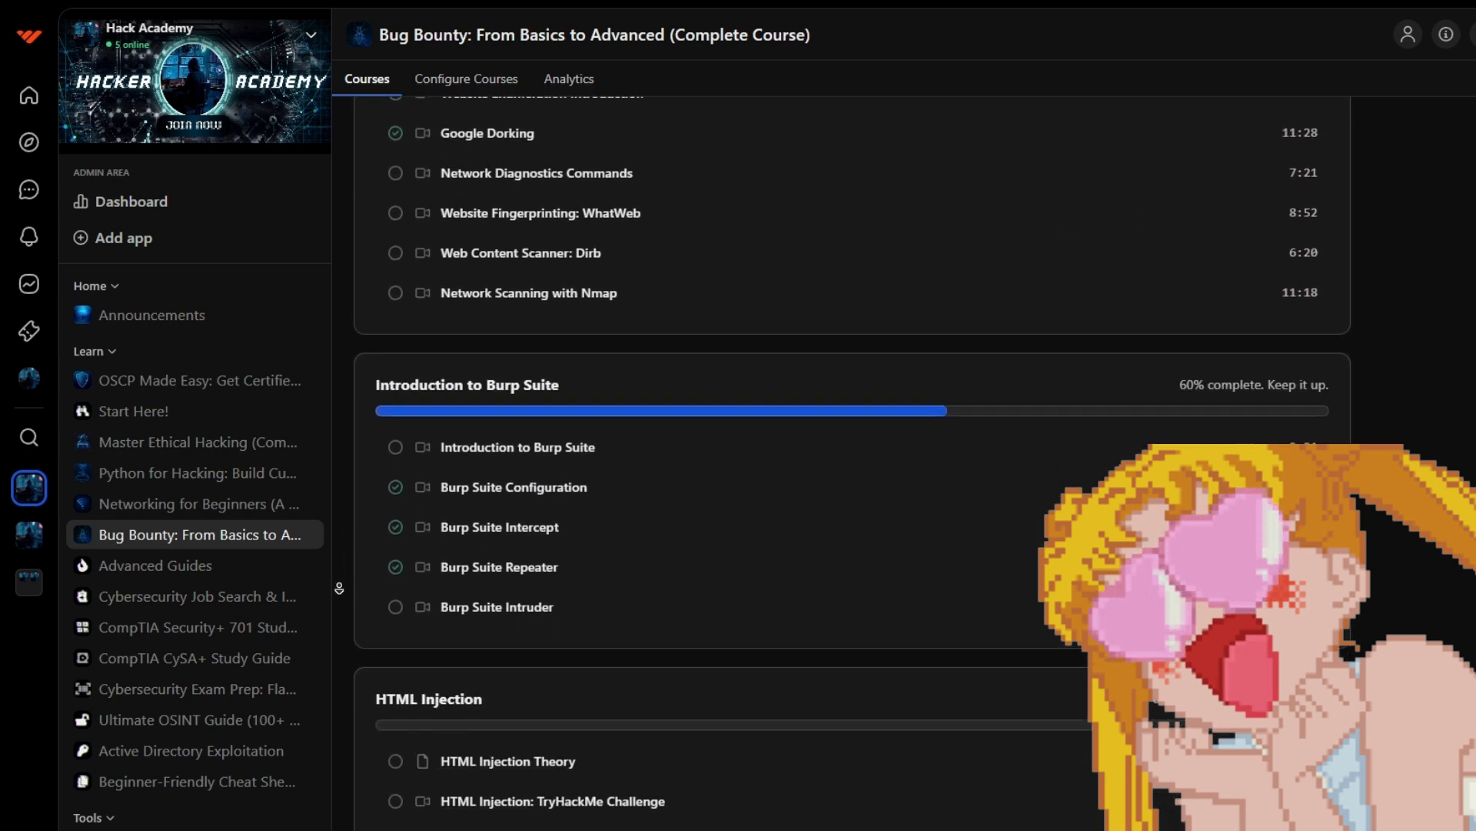
scroll(down, 3)
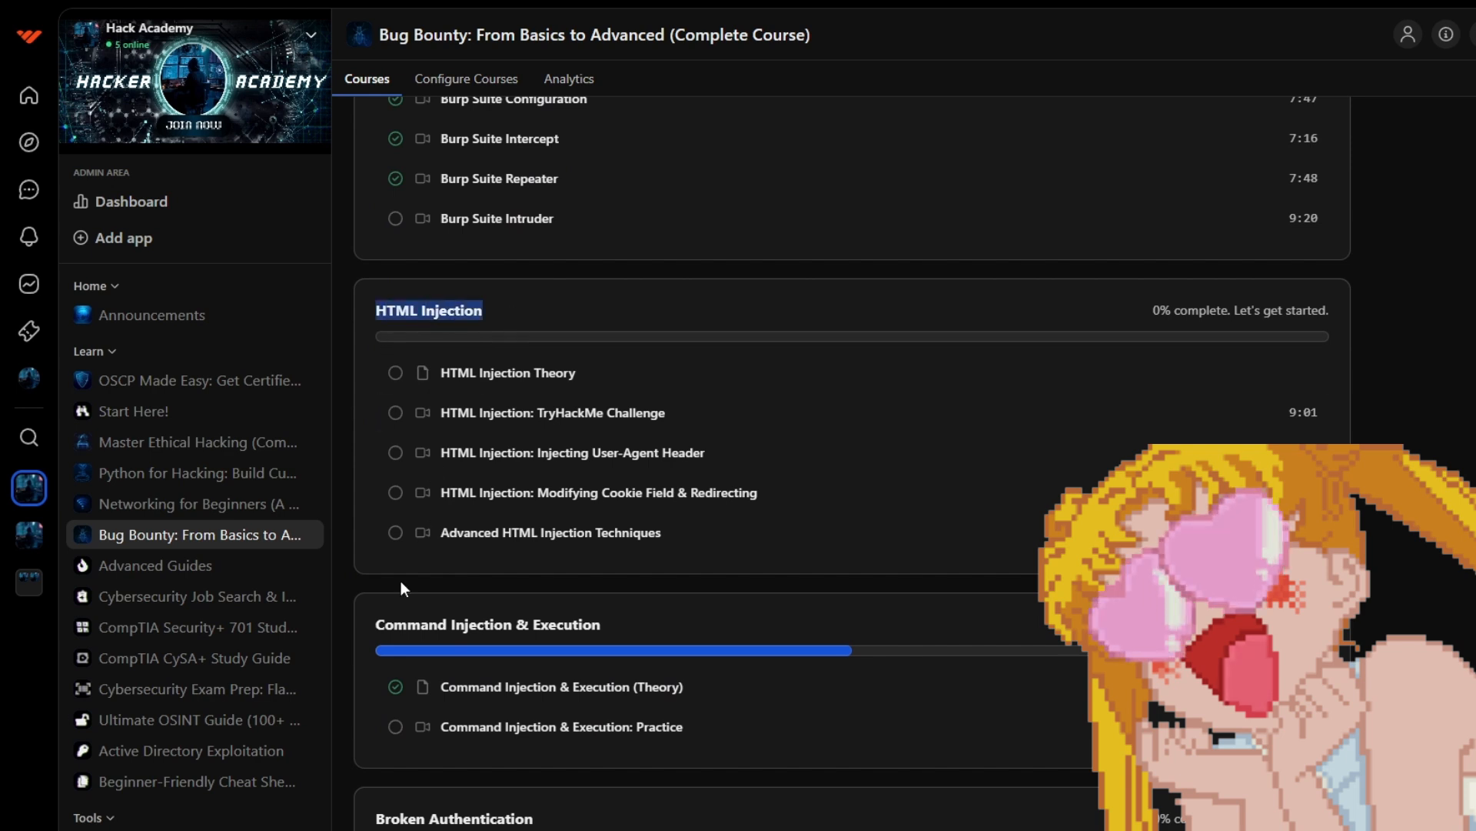
scroll(down, 3)
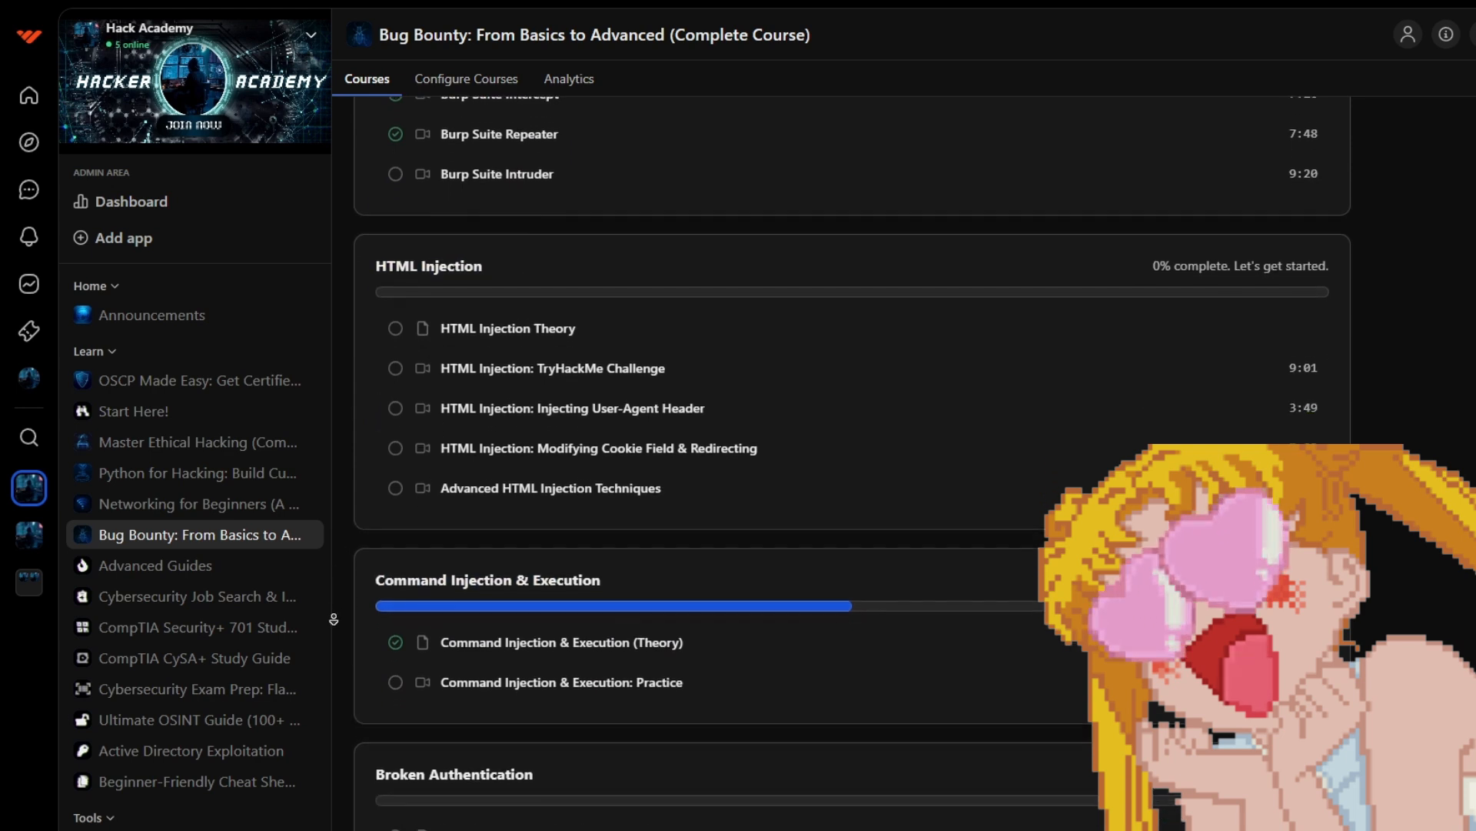
scroll(down, 3)
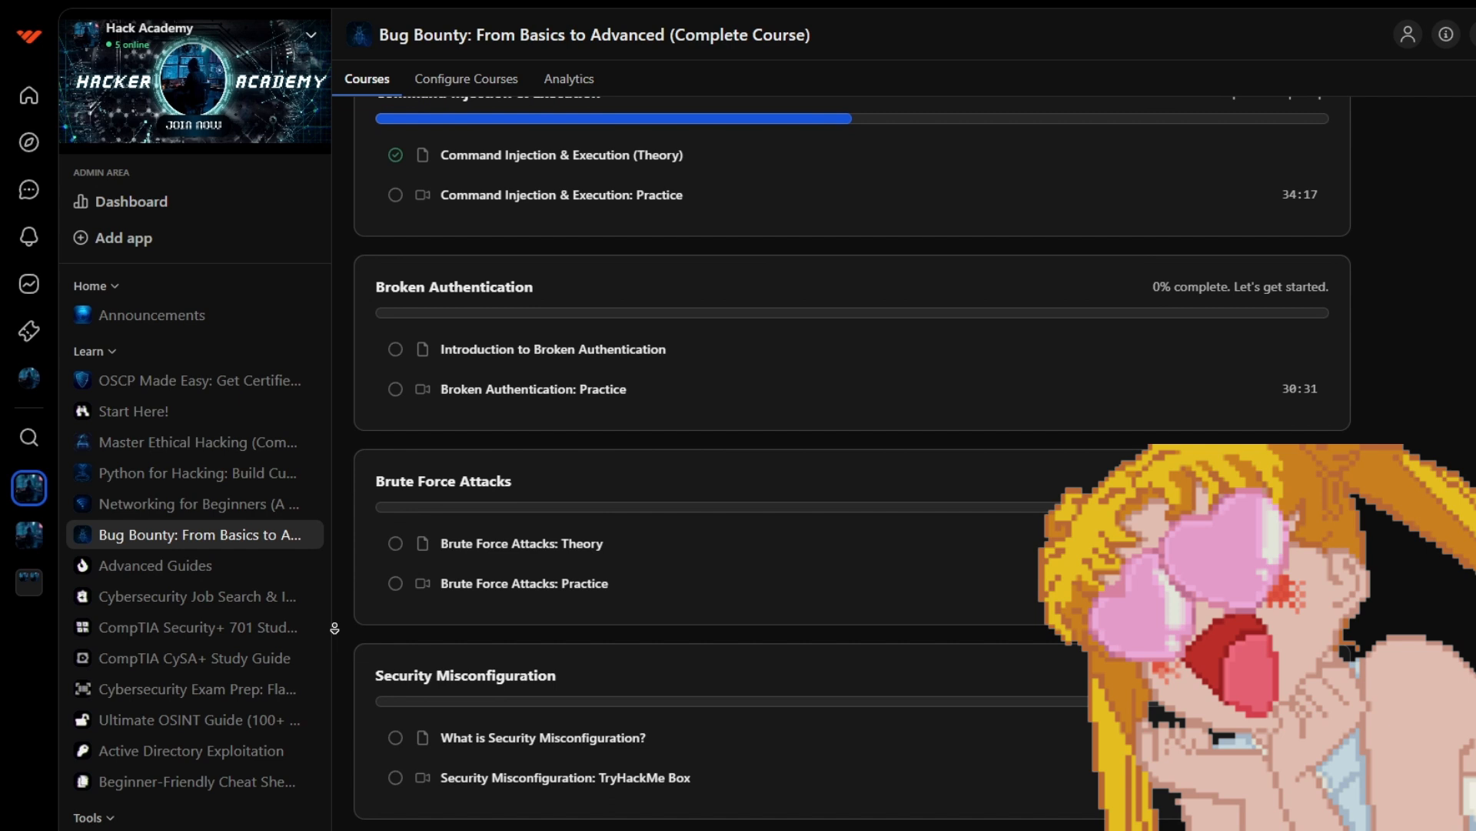
scroll(down, 3)
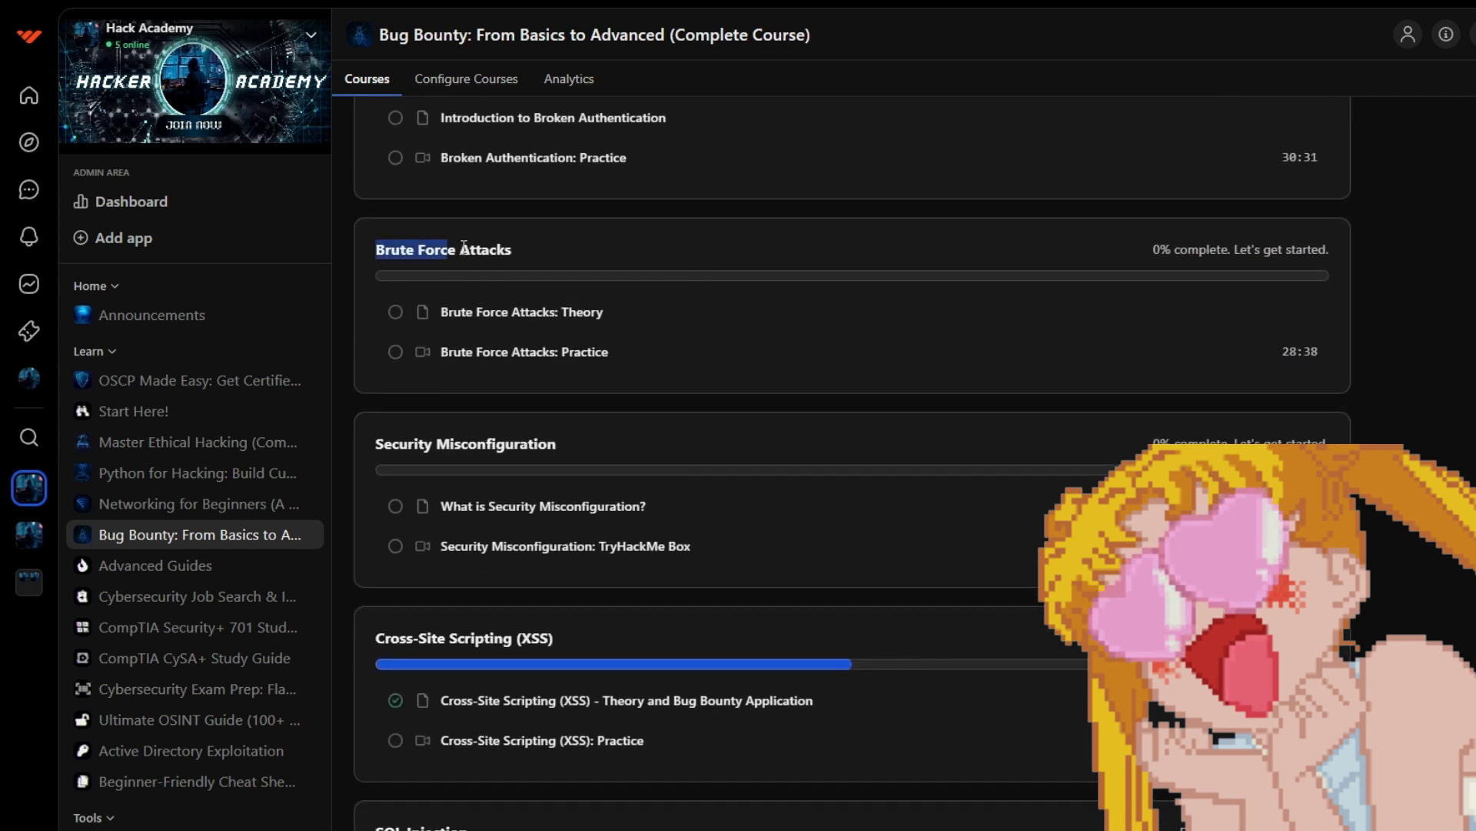
scroll(down, 3)
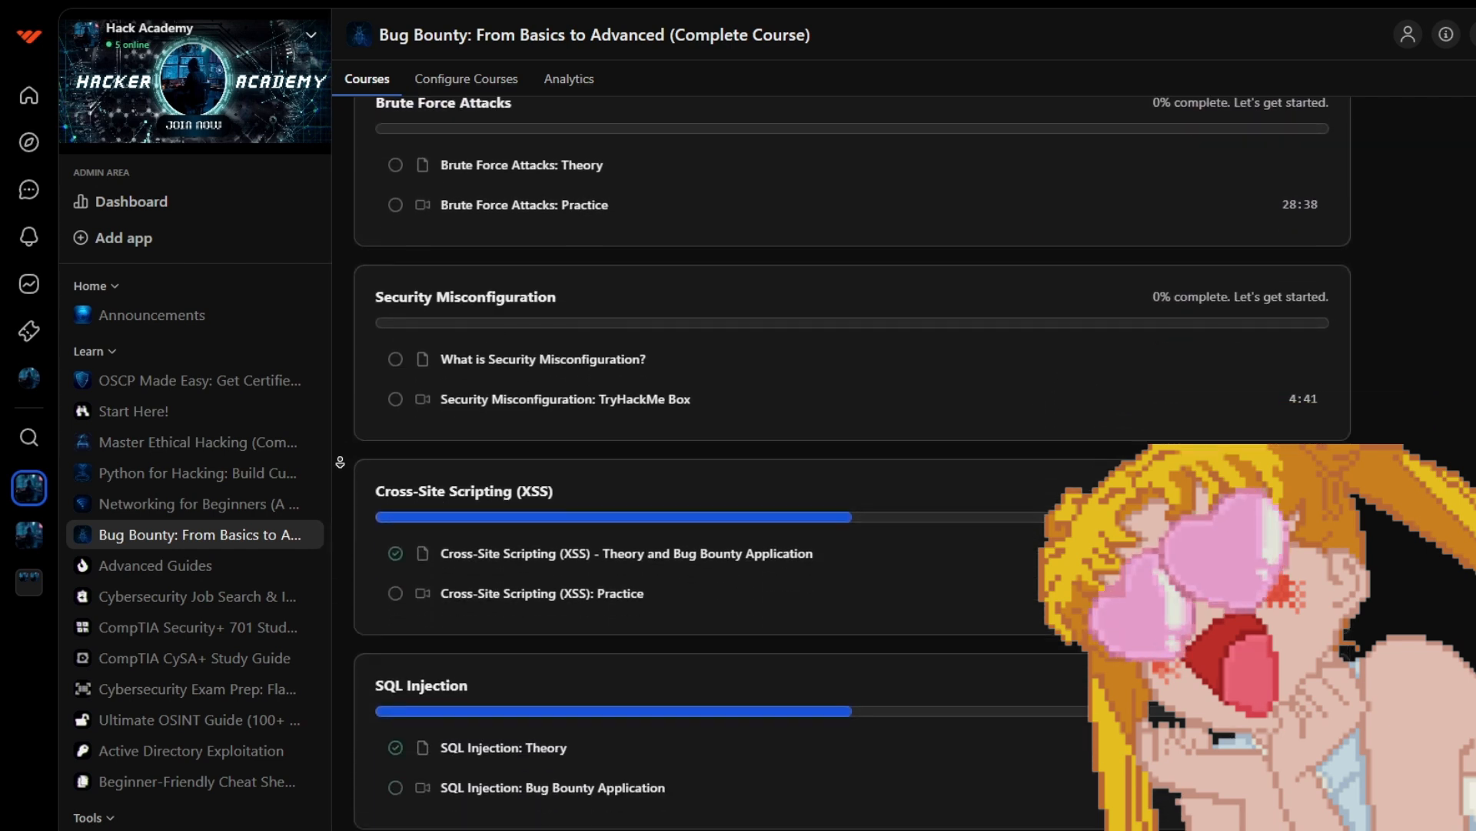
click(198, 380)
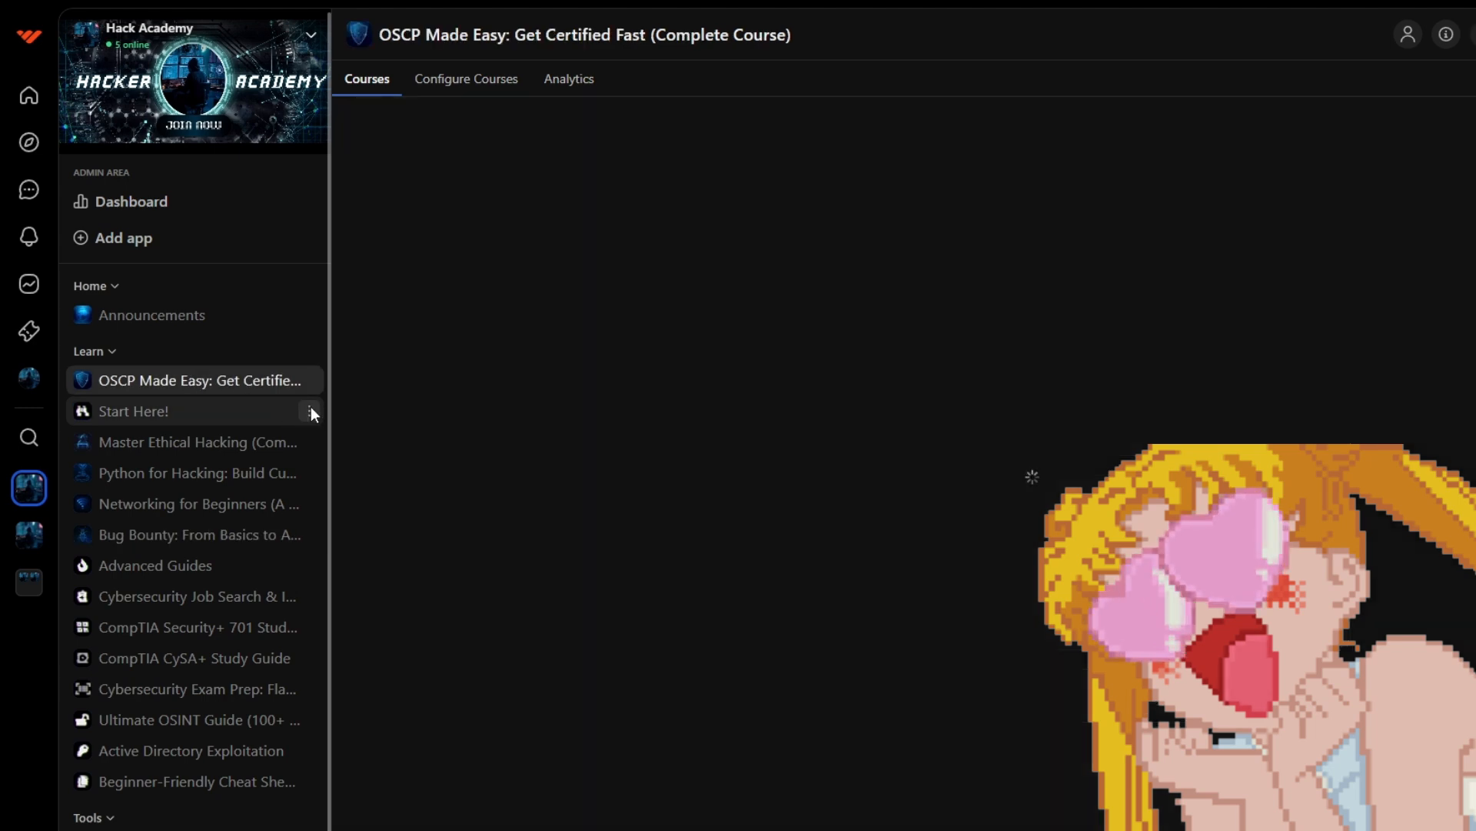
- Play the Active Directory (Machine 1) lesson in the OSCP Made Easy course
click(198, 380)
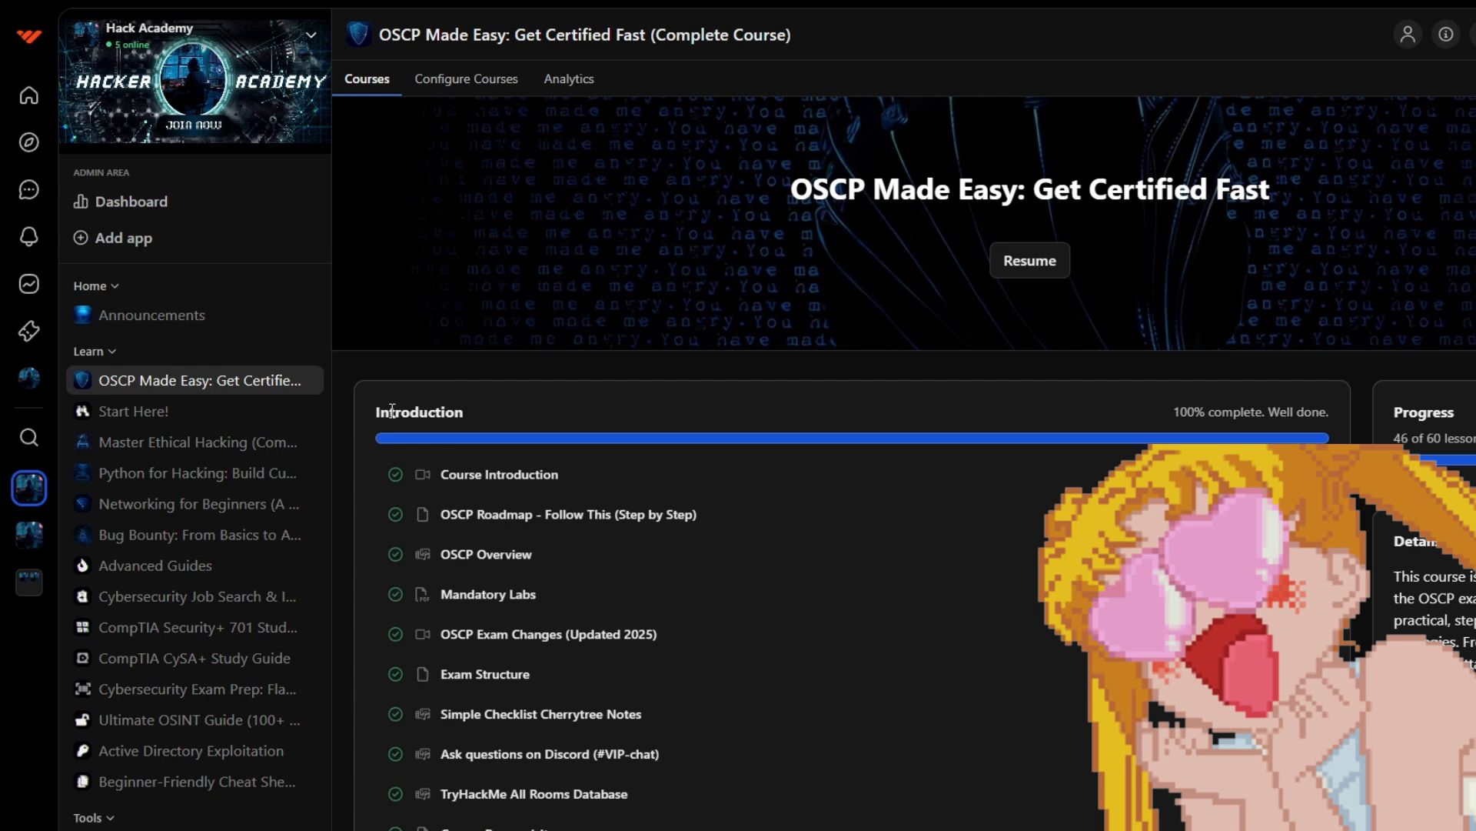
scroll(down, 3)
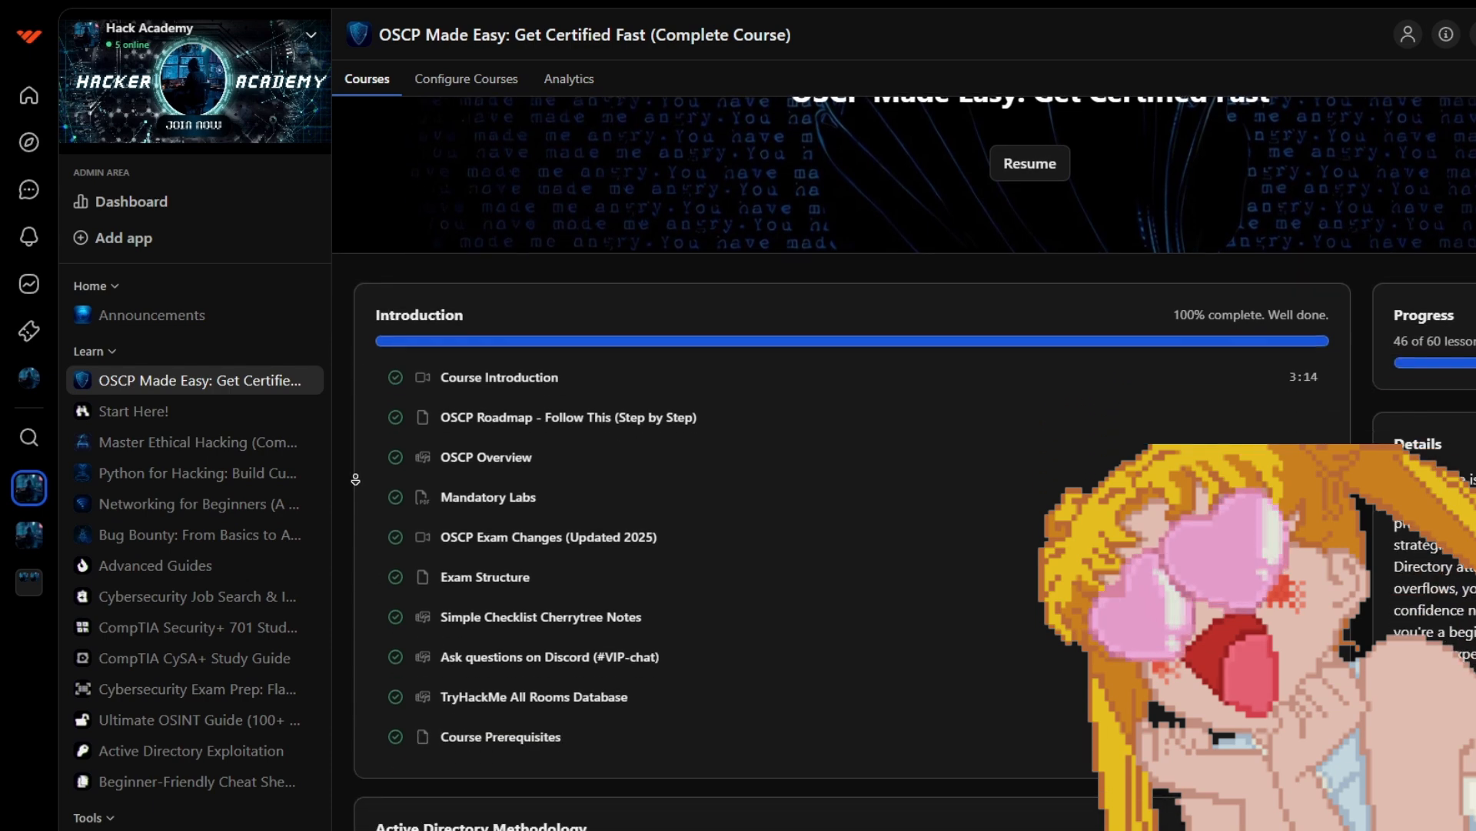
scroll(down, 3)
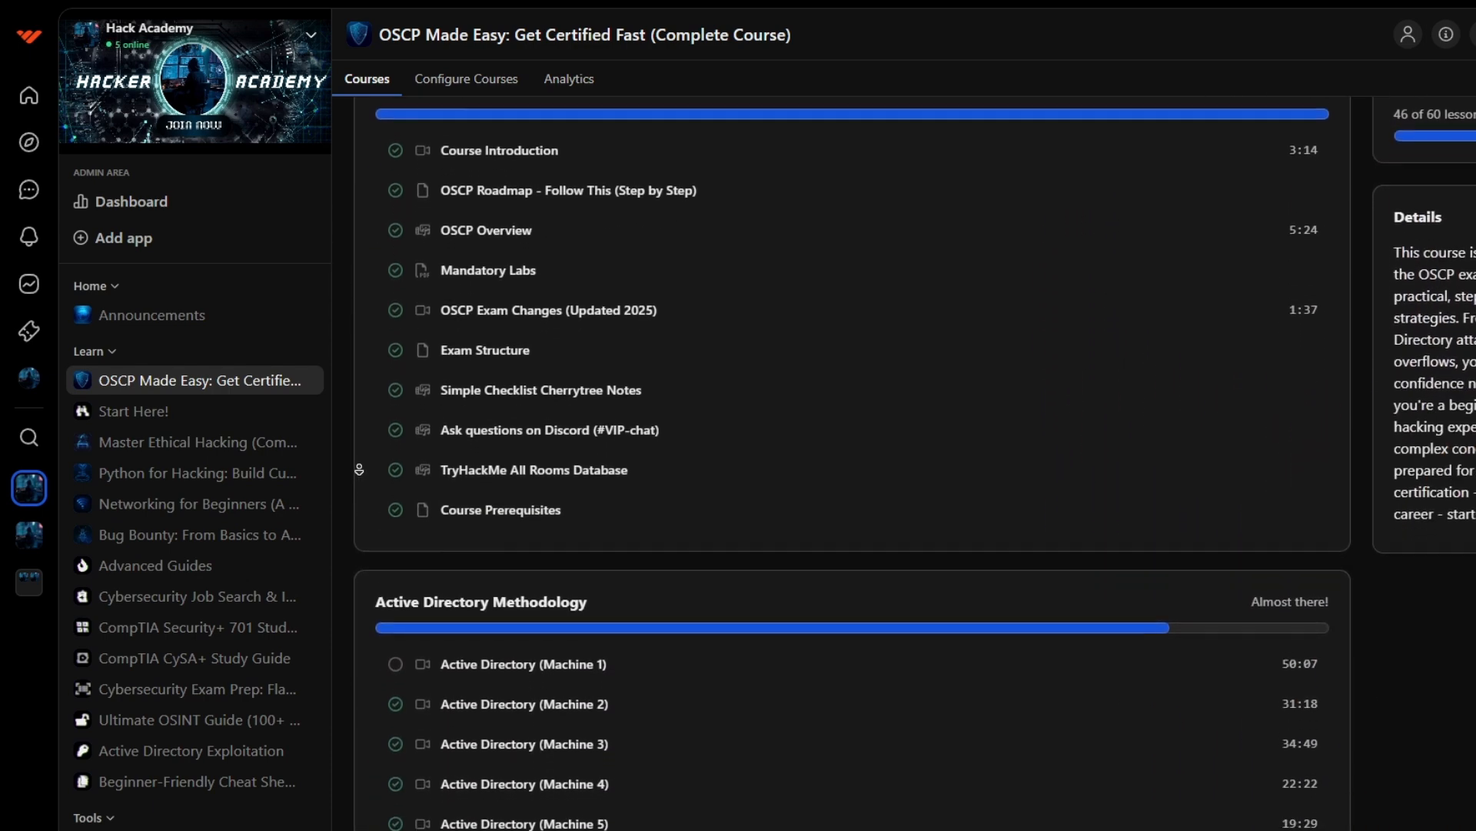
click(523, 664)
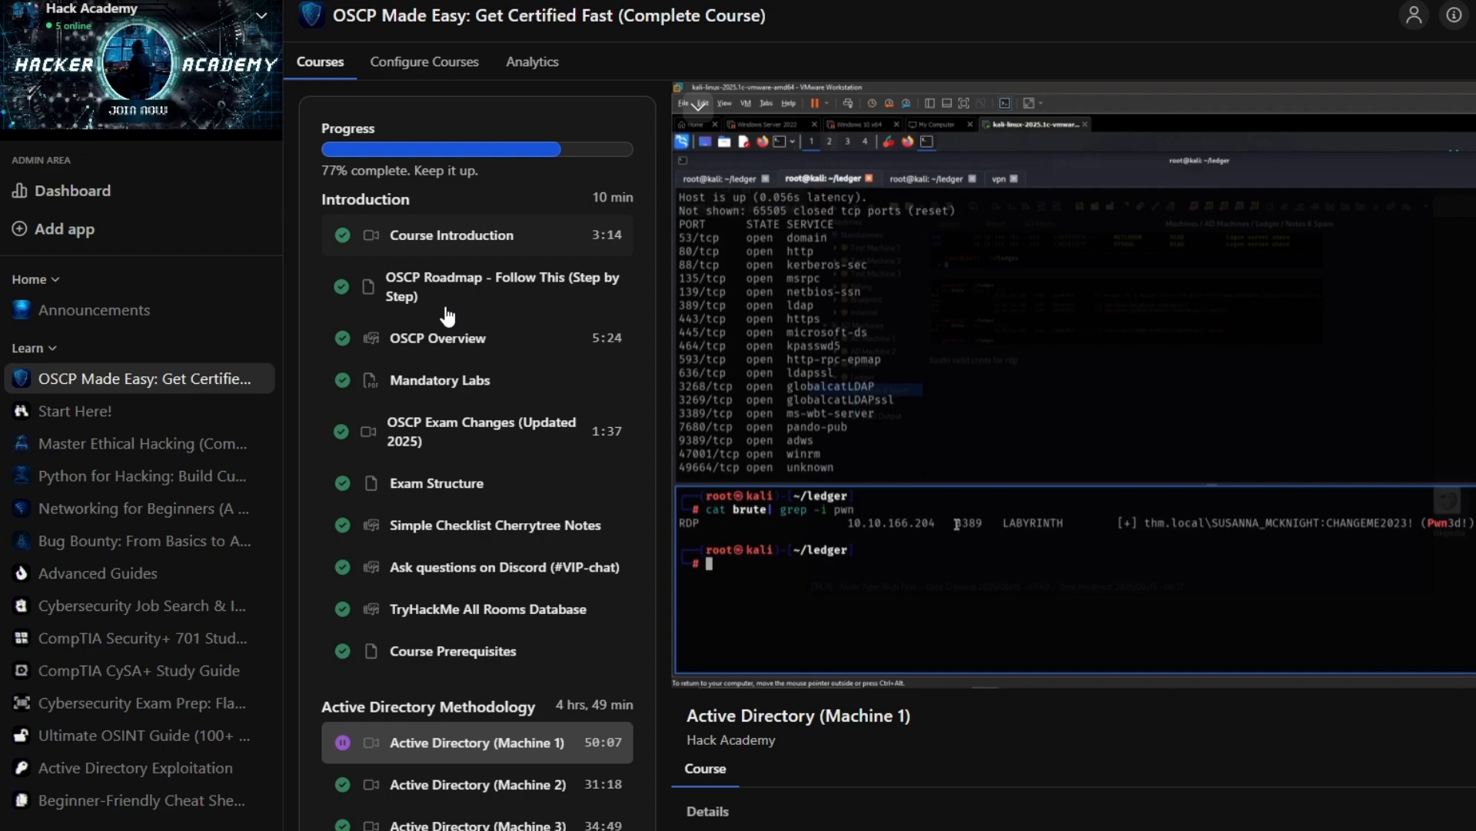
scroll(down, 3)
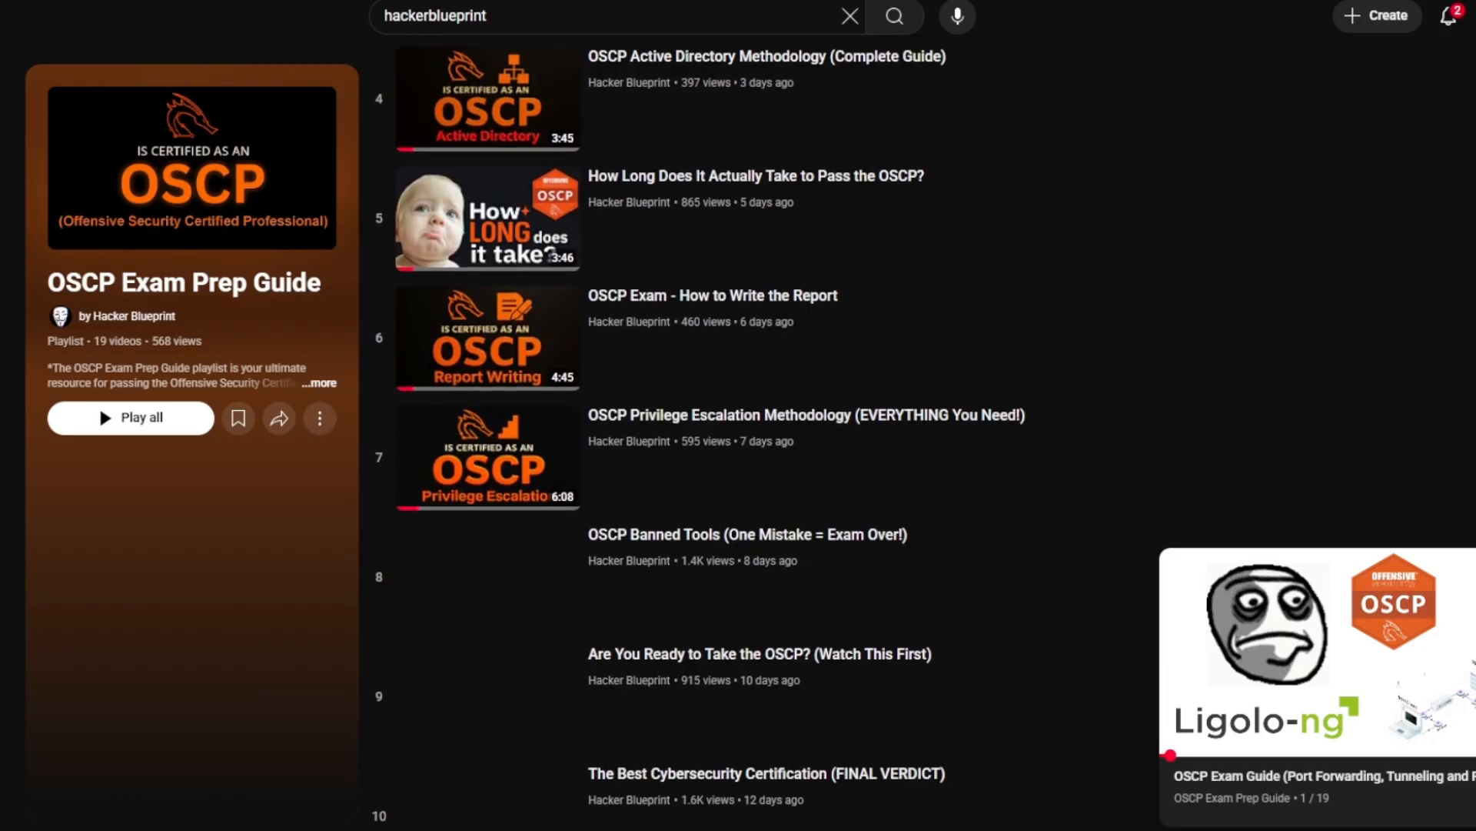
- Open the 'Full OSCP Course (EVERYTHING You Need!)' video from the OSCP Exam Prep Guide playlist
scroll(down, 3)
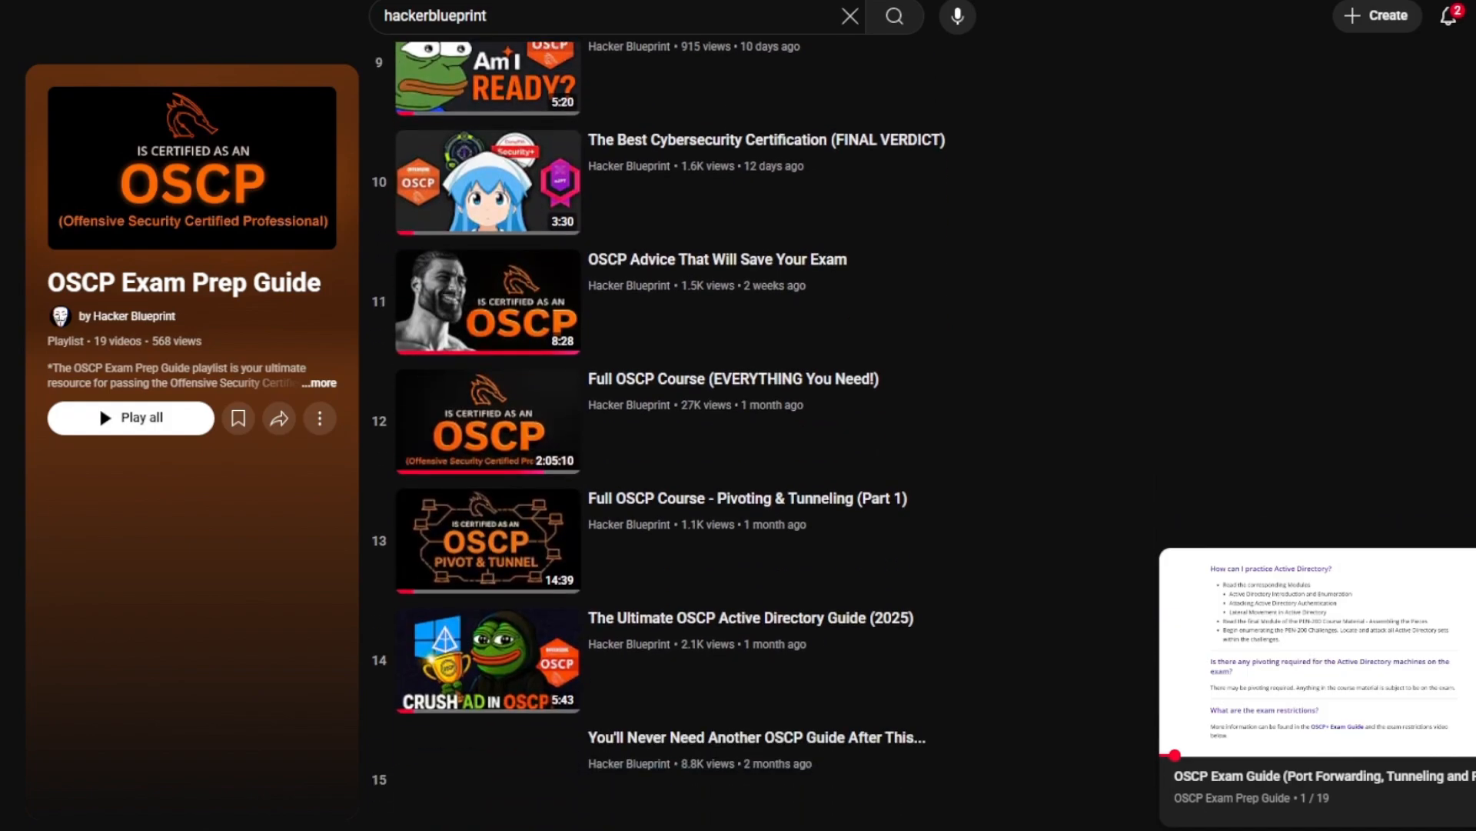
click(487, 421)
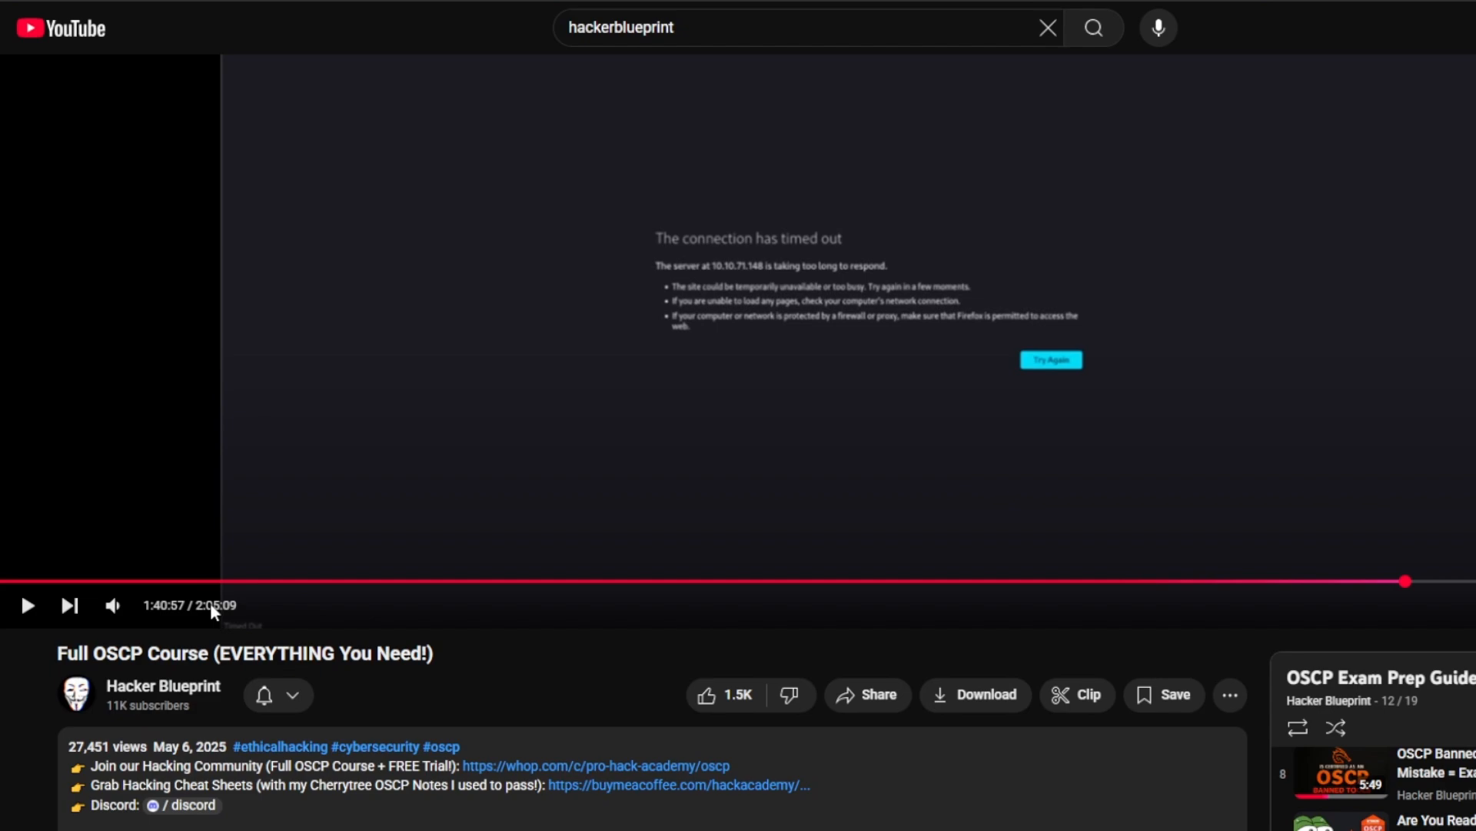
scroll(down, 3)
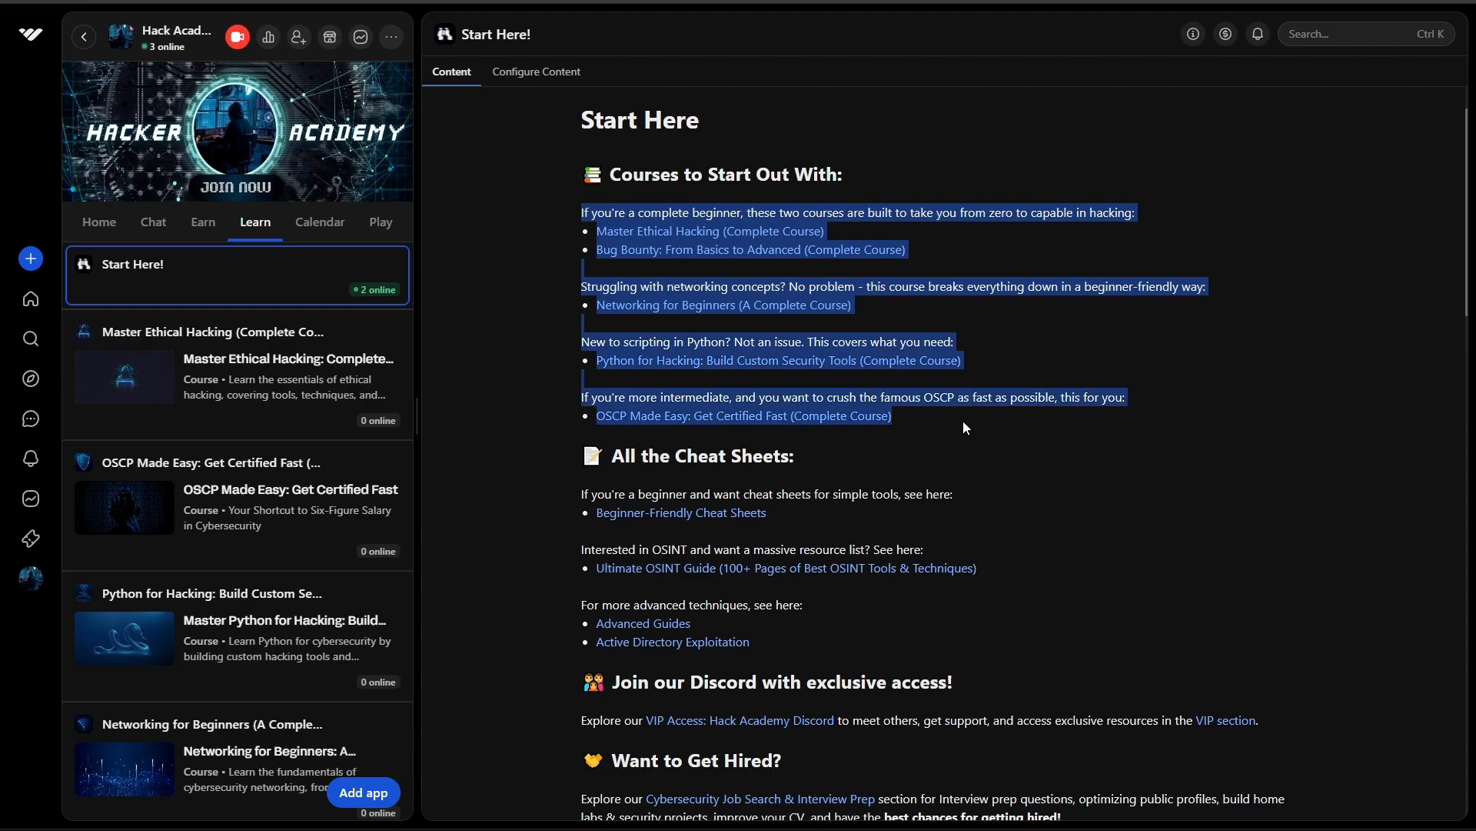
- Open the Certification Prep practice exams from the Start Here page
scroll(down, 3)
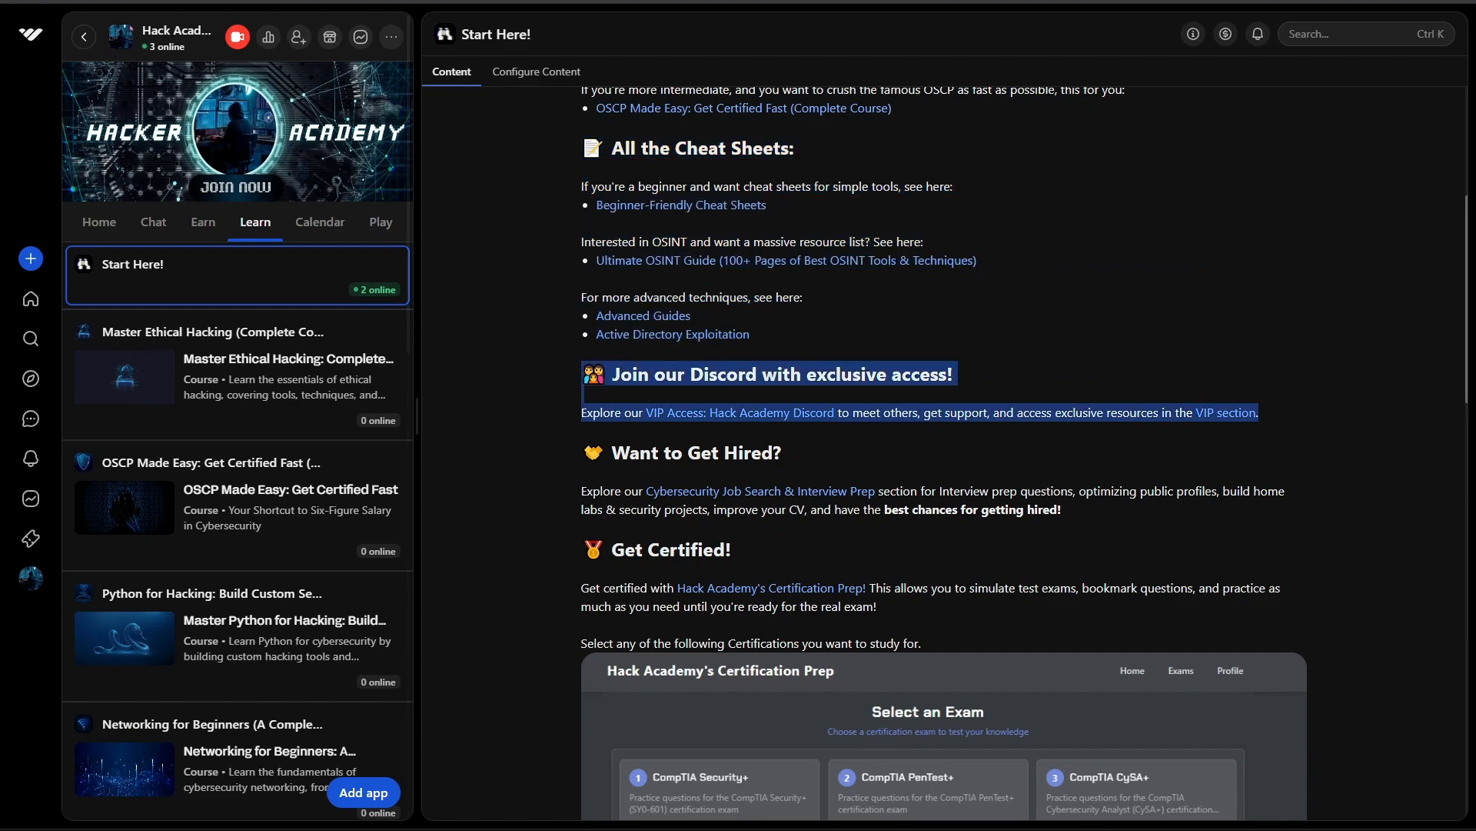
click(740, 413)
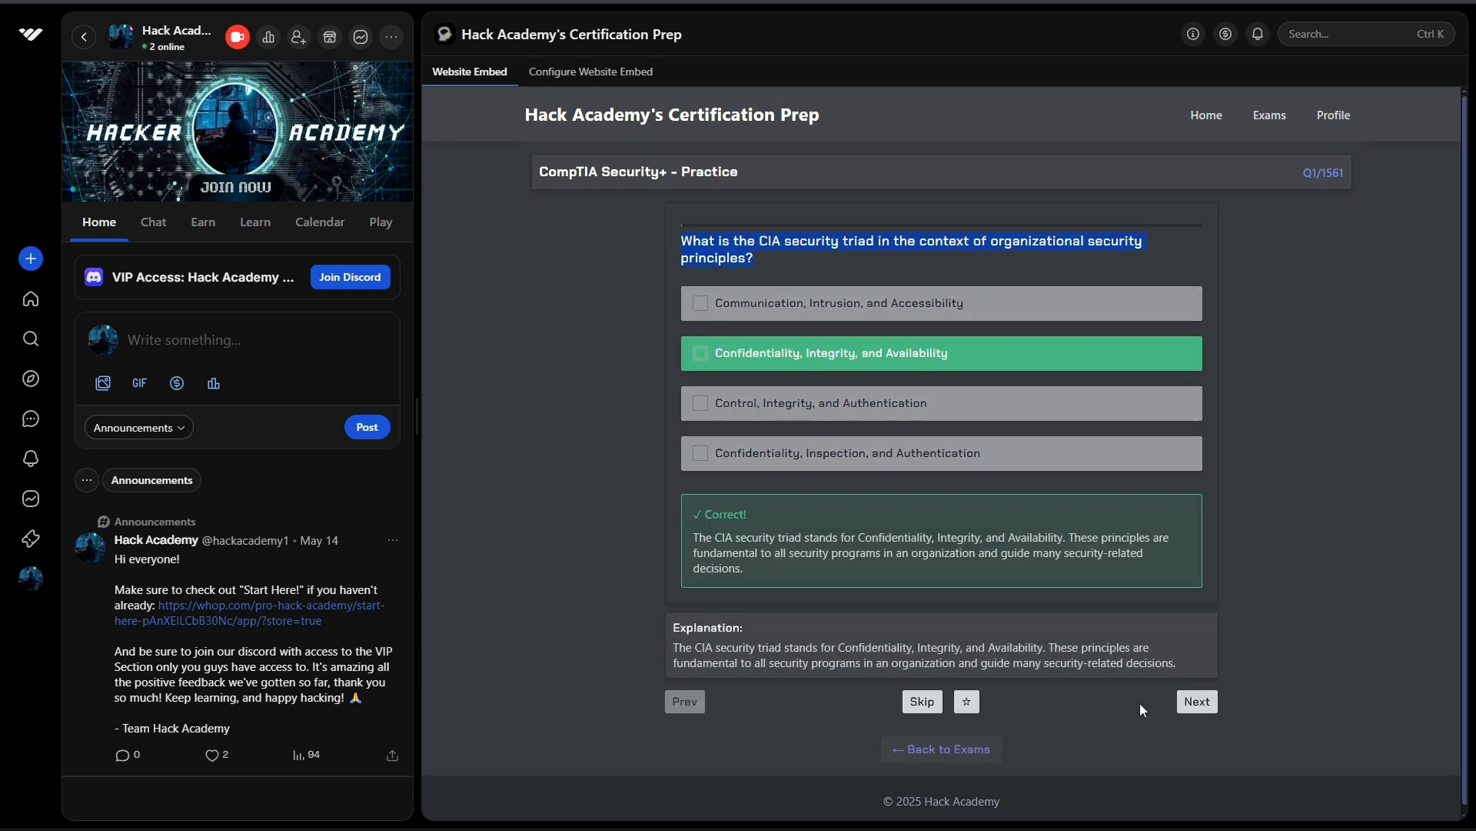
- Open the Master Ethical Hacking course and browse its lesson sections
click(254, 221)
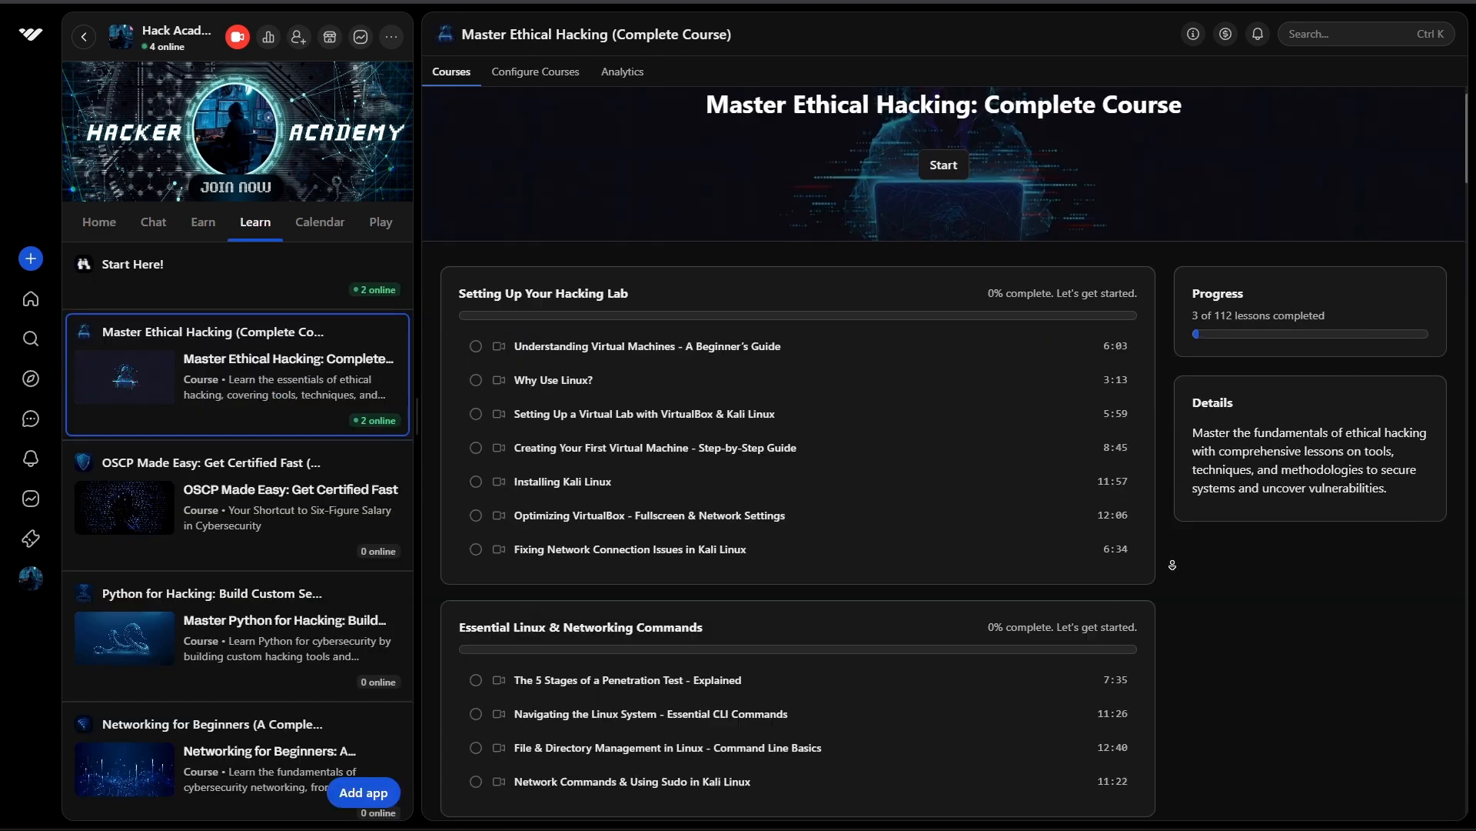
scroll(down, 3)
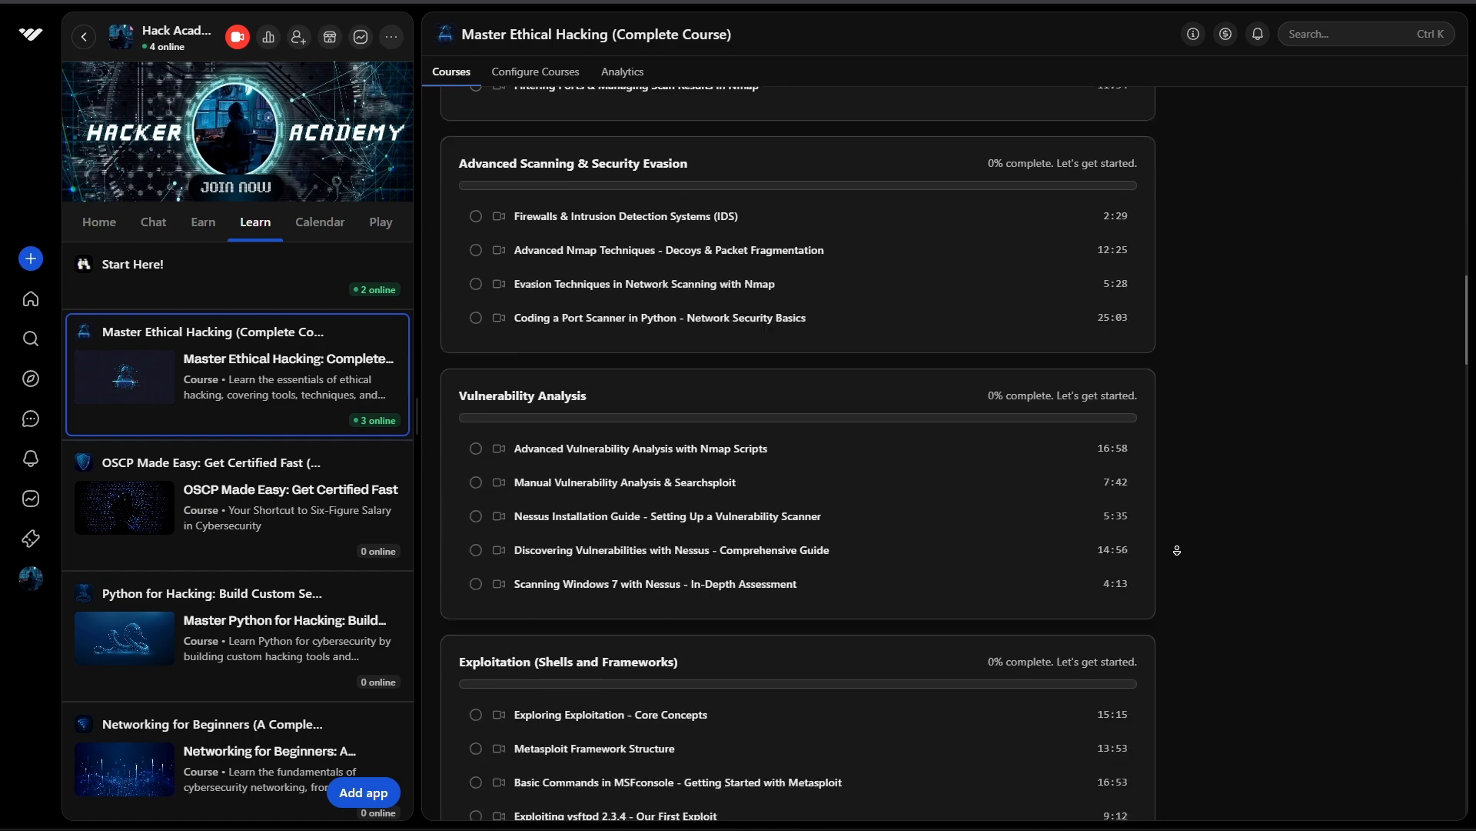
scroll(down, 3)
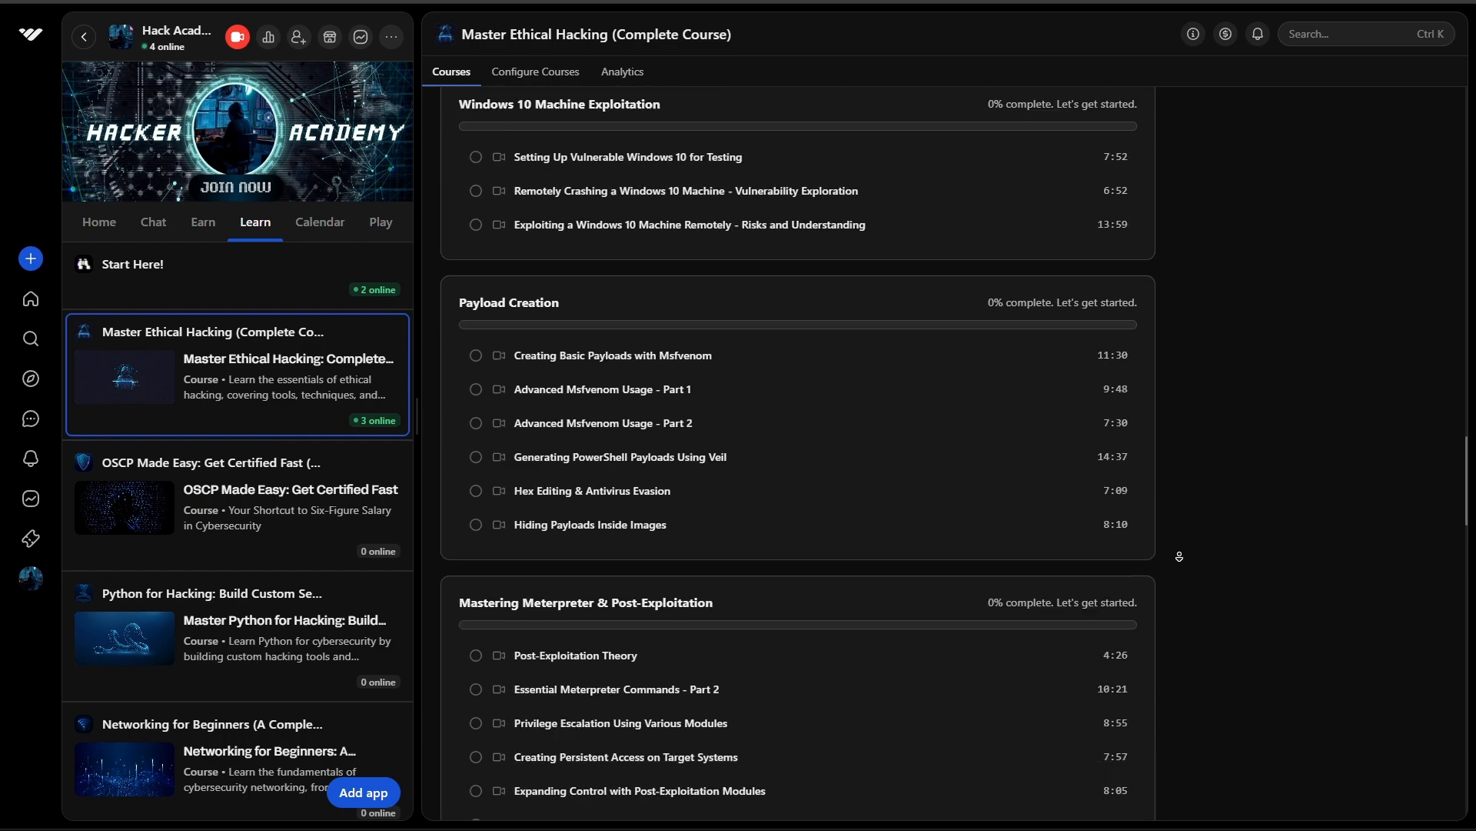
scroll(down, 3)
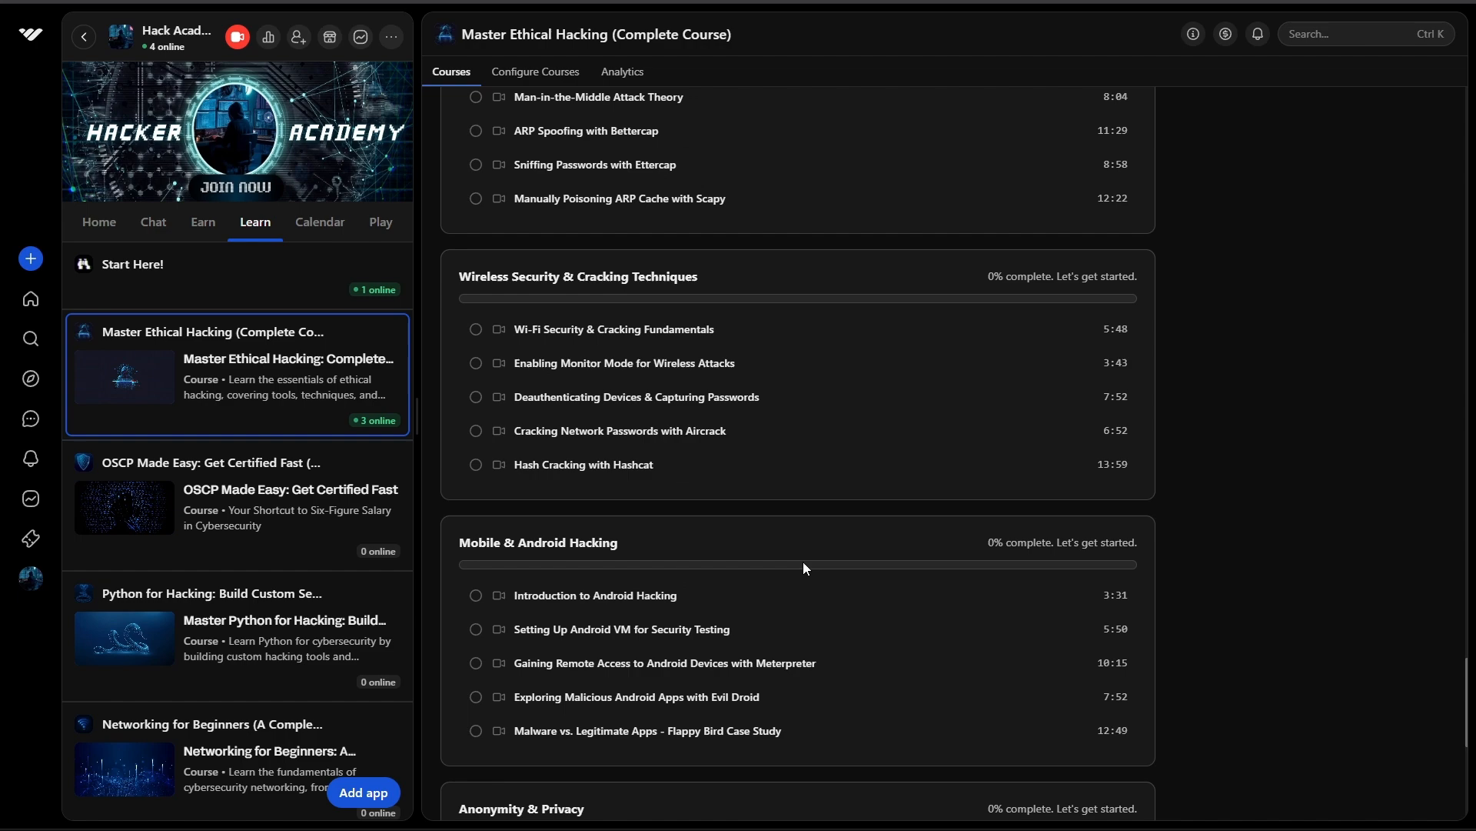
click(237, 504)
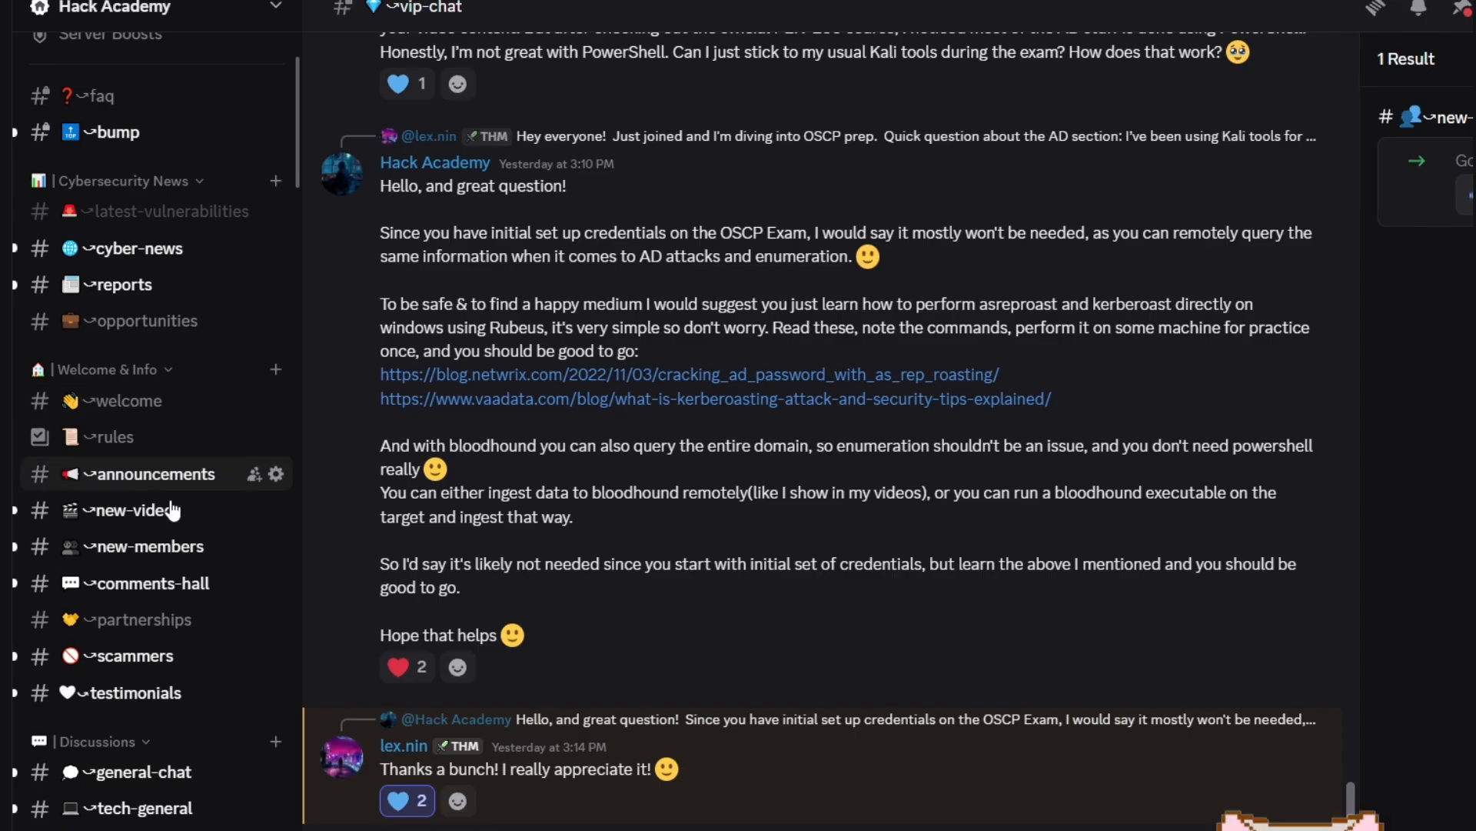
- Scroll up through the vip-chat OSCP questions and answers
scroll(up, 3)
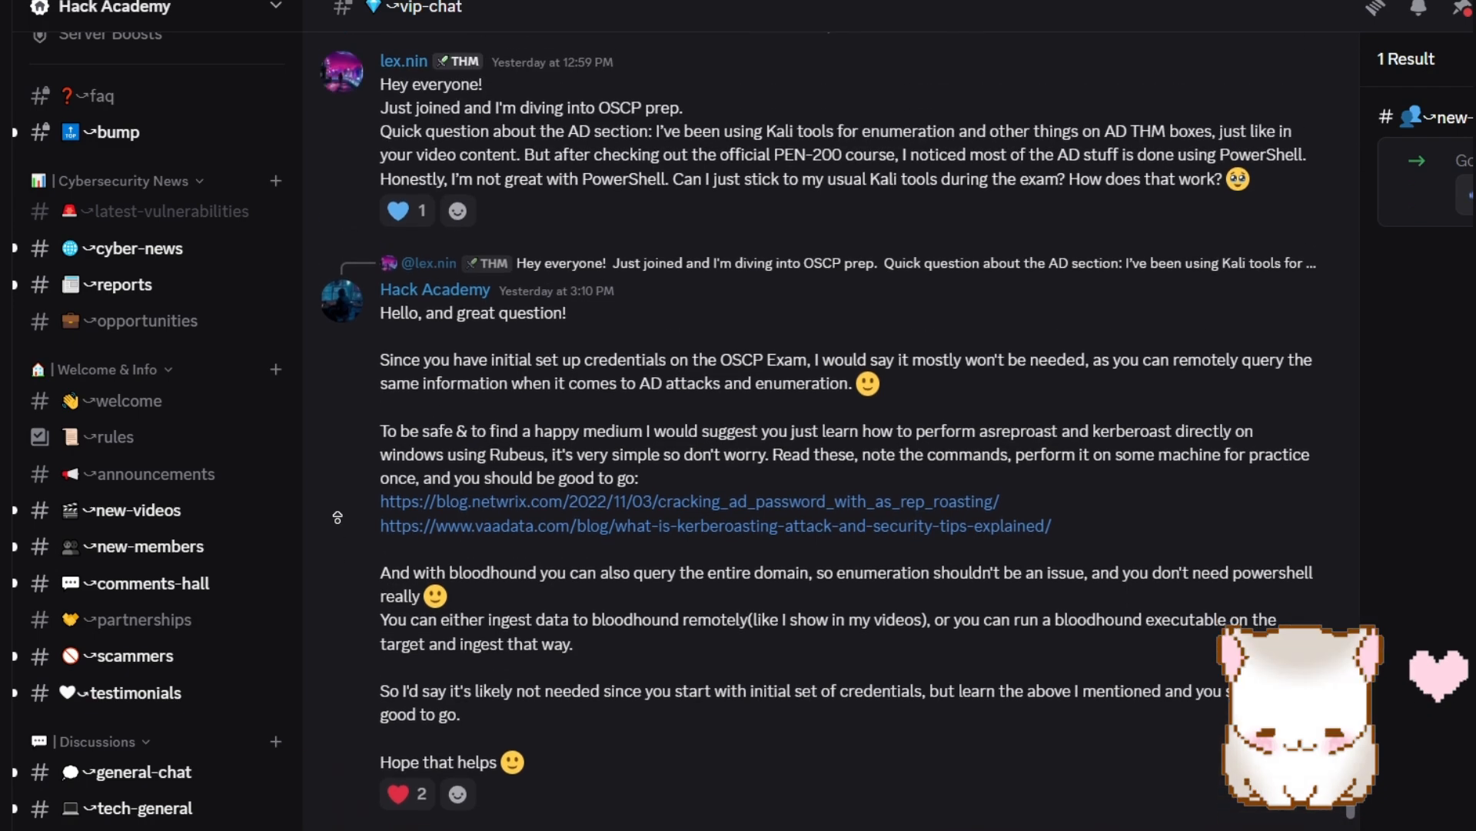
scroll(up, 3)
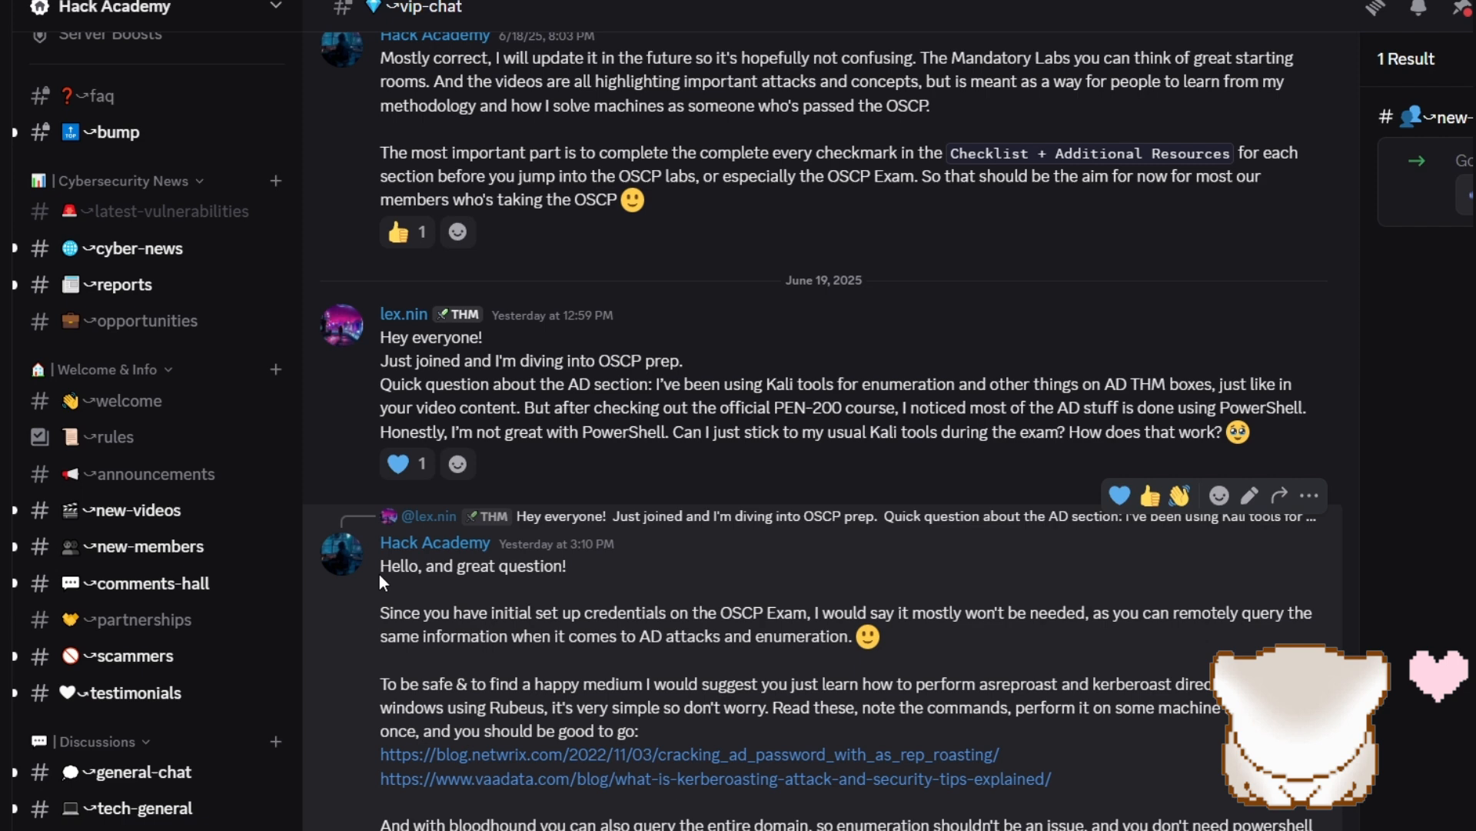
scroll(up, 3)
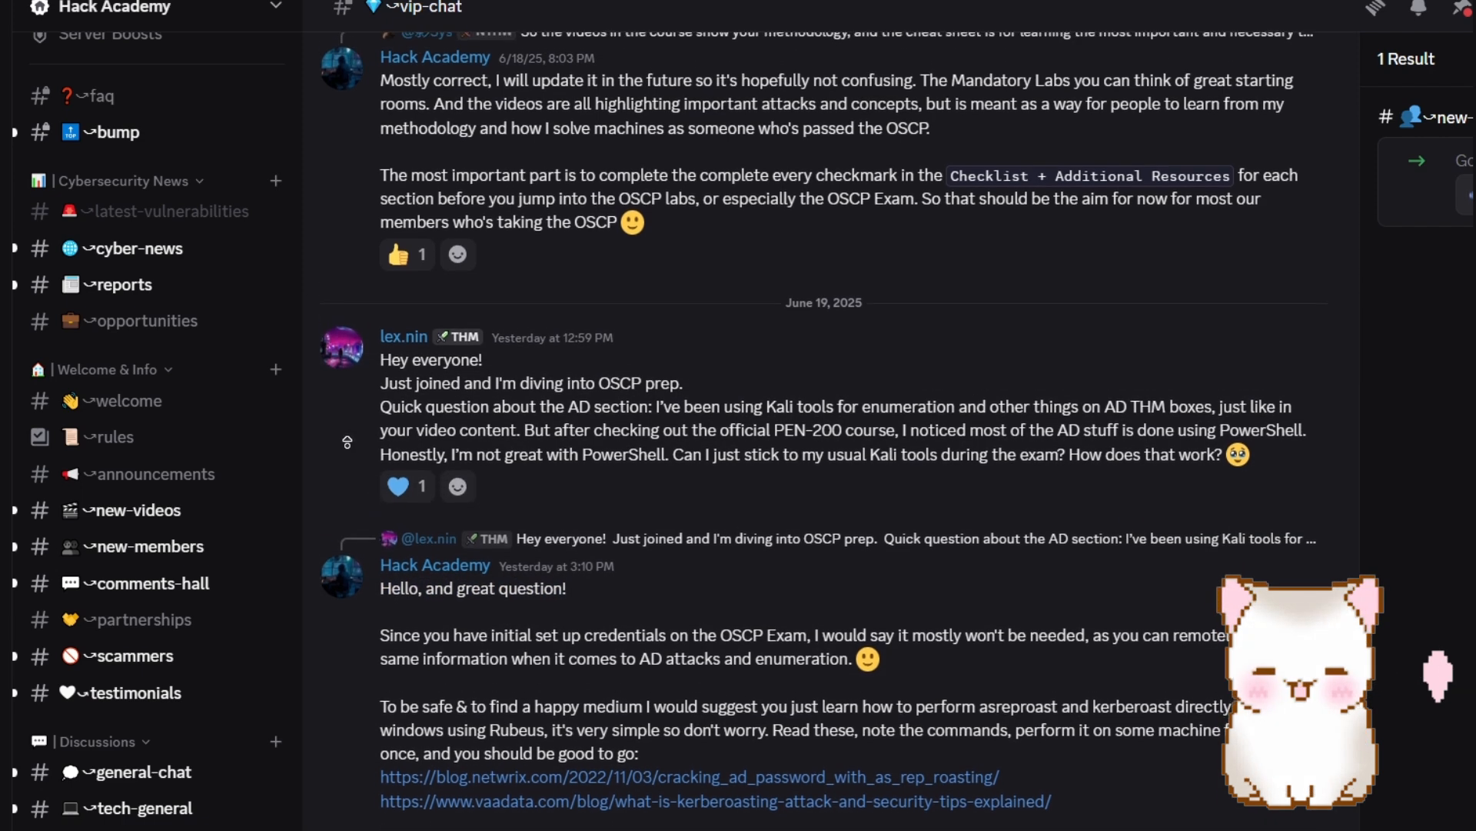
scroll(up, 3)
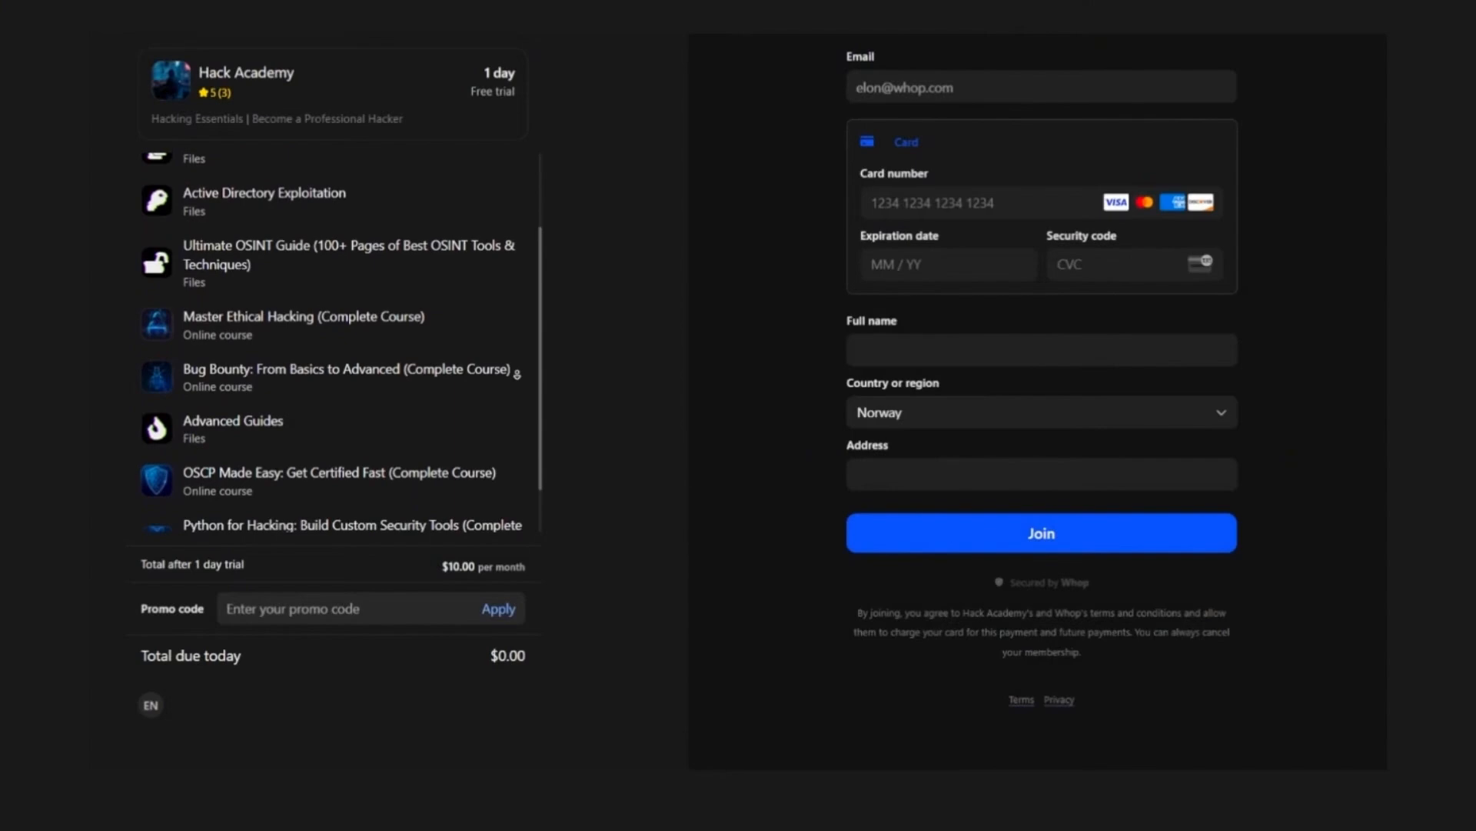
- Scroll the free-trial checkout's included course list, showing $0.00 due today
scroll(down, 3)
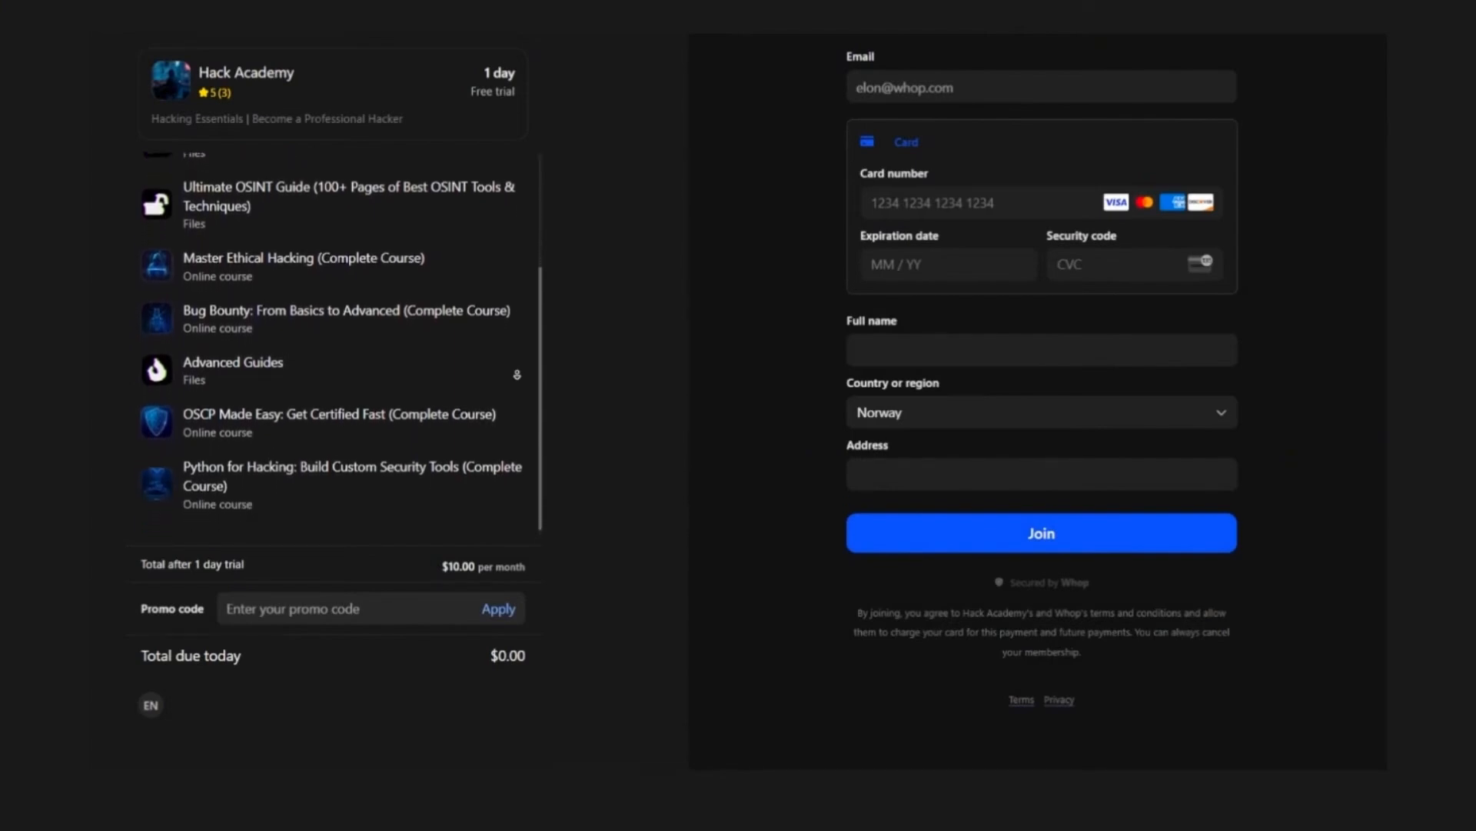